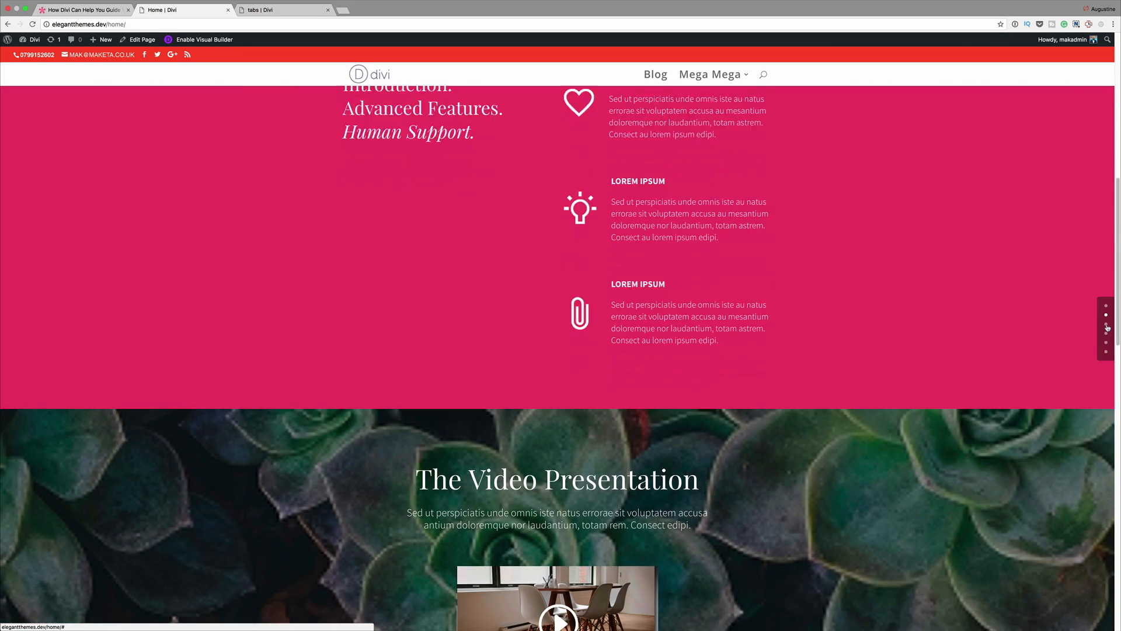
# On the 'tabs | Divi' page, switch between the three tabs and expand accordion items.
pyautogui.click(279, 9)
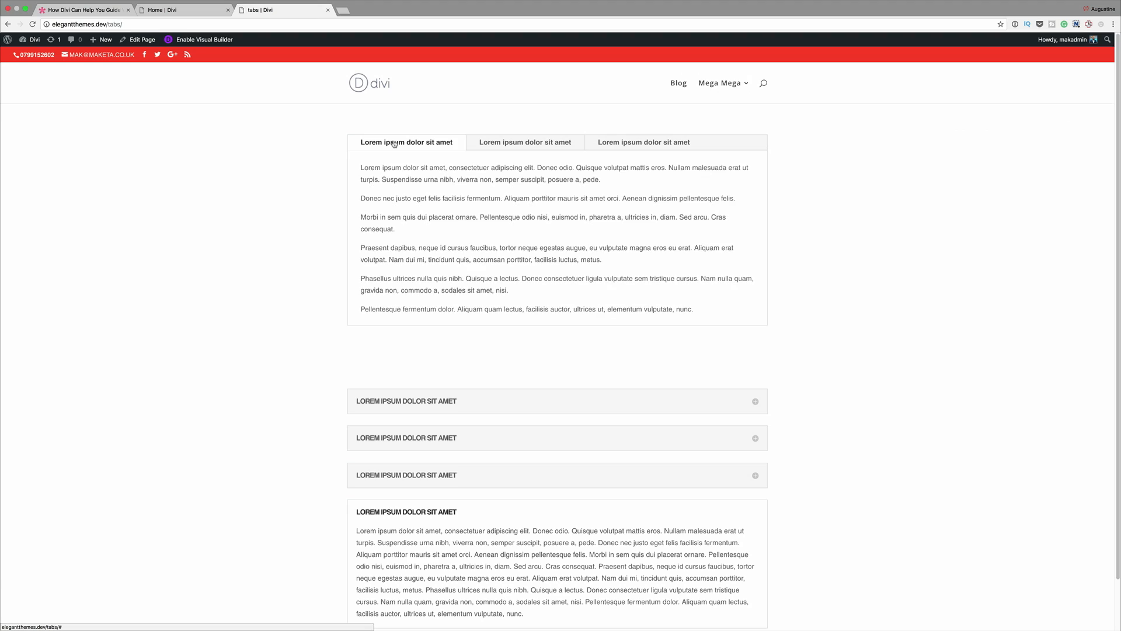
pyautogui.click(525, 141)
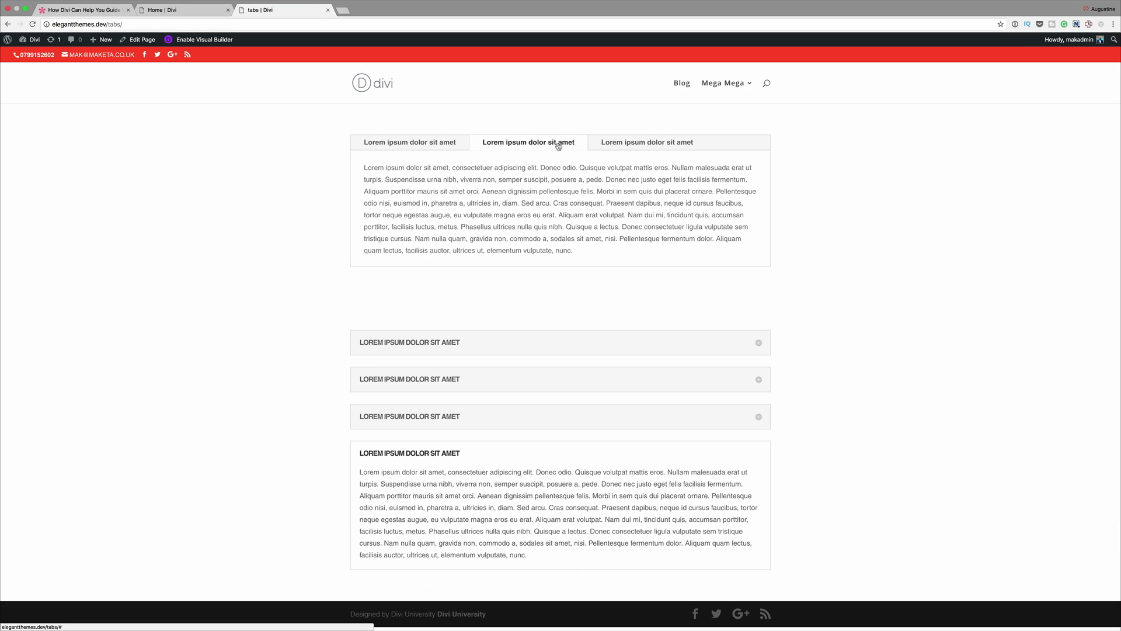
pyautogui.click(646, 141)
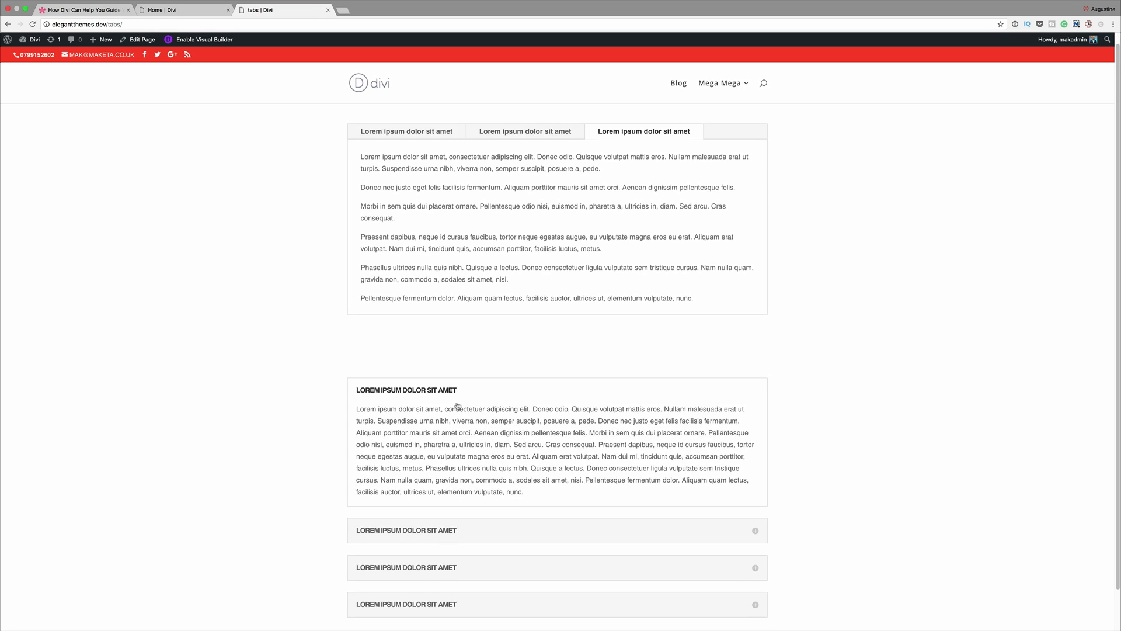
pyautogui.click(525, 131)
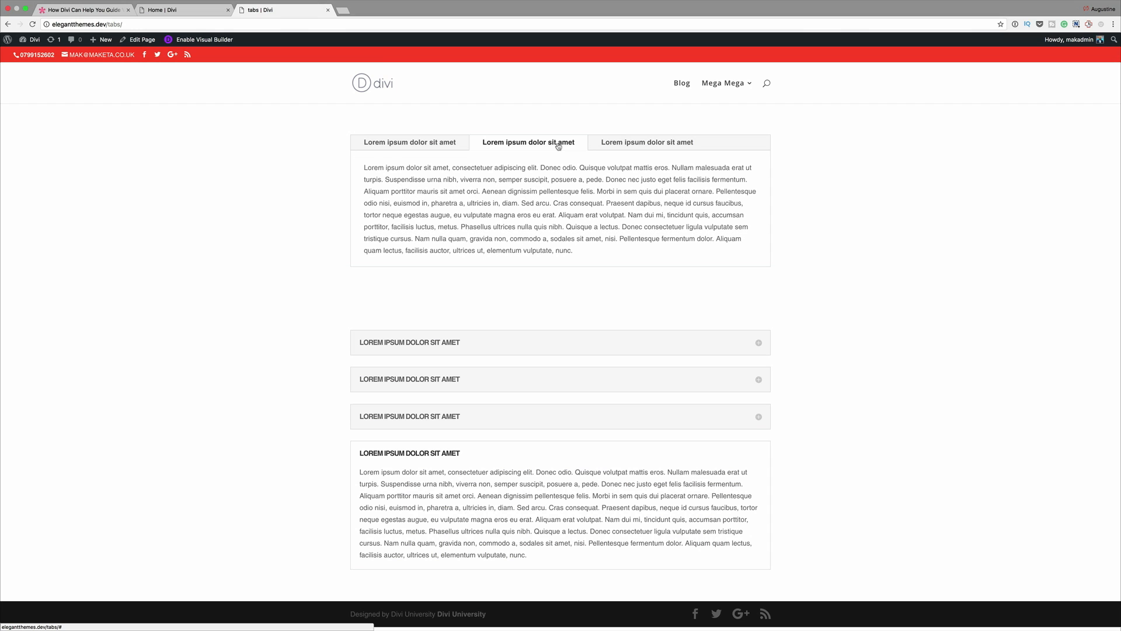
pyautogui.click(646, 142)
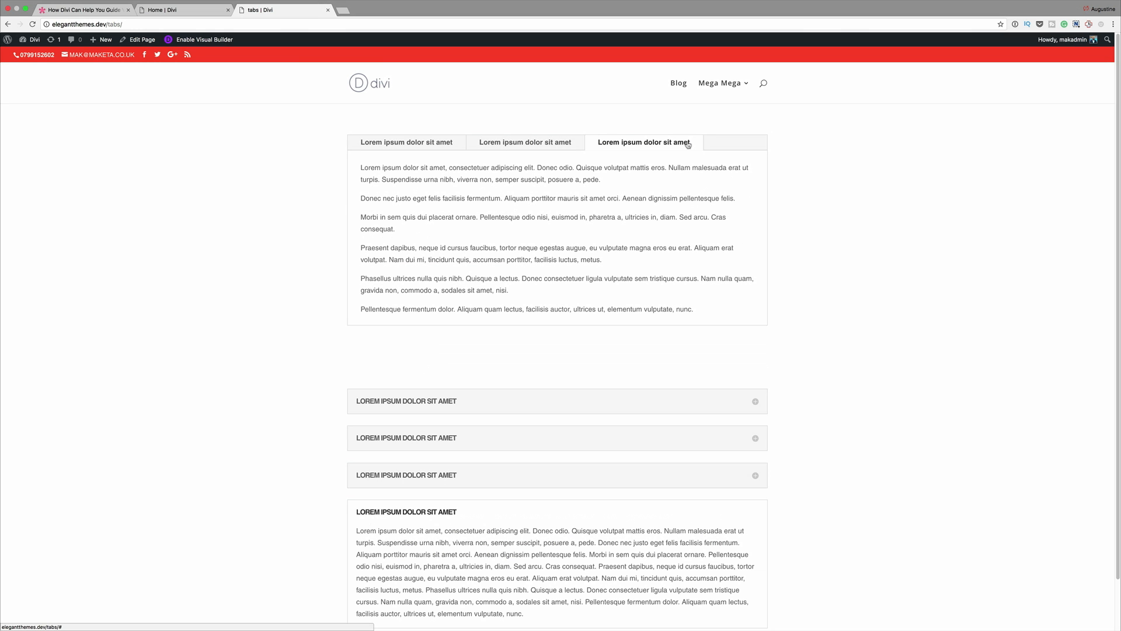
pyautogui.click(406, 401)
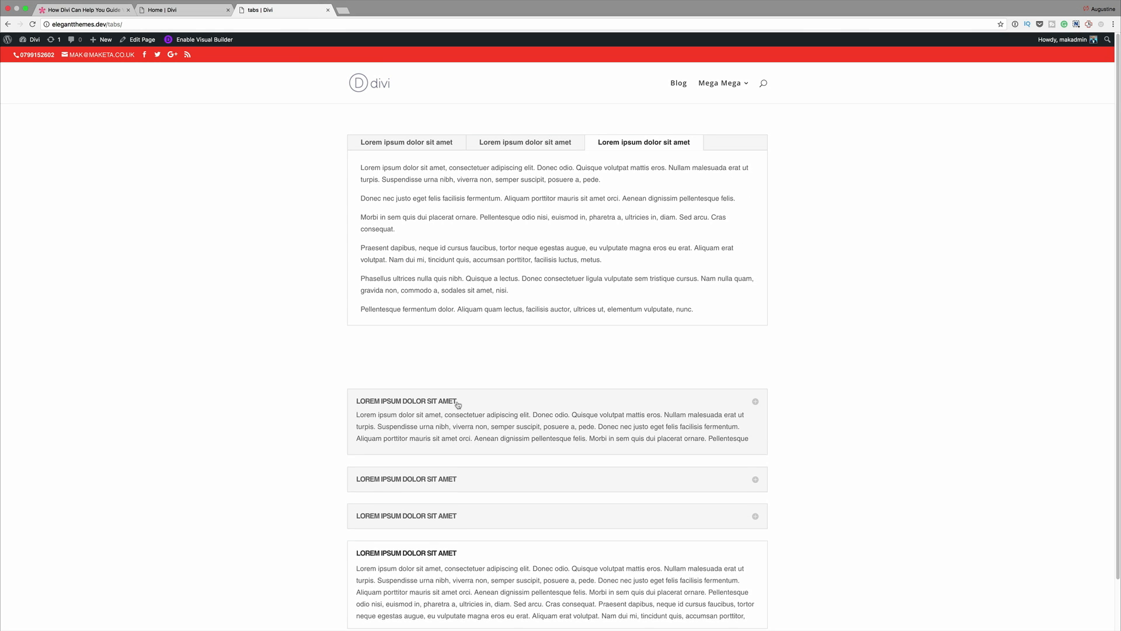
pyautogui.scroll(-3)
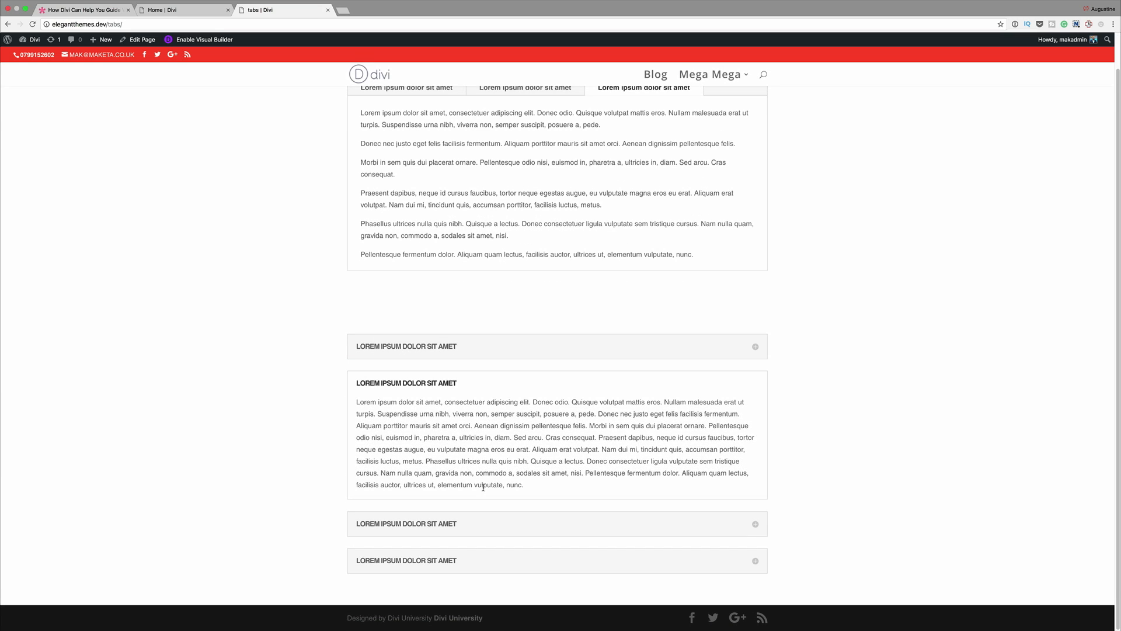
pyautogui.moveTo(555, 526)
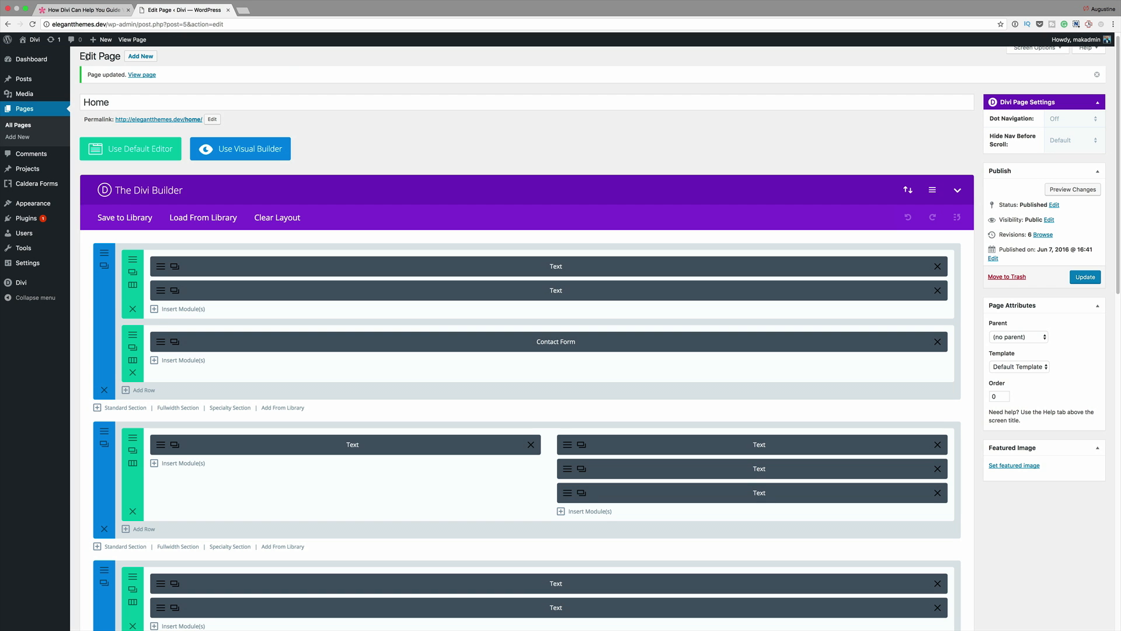
pyautogui.moveTo(294, 79)
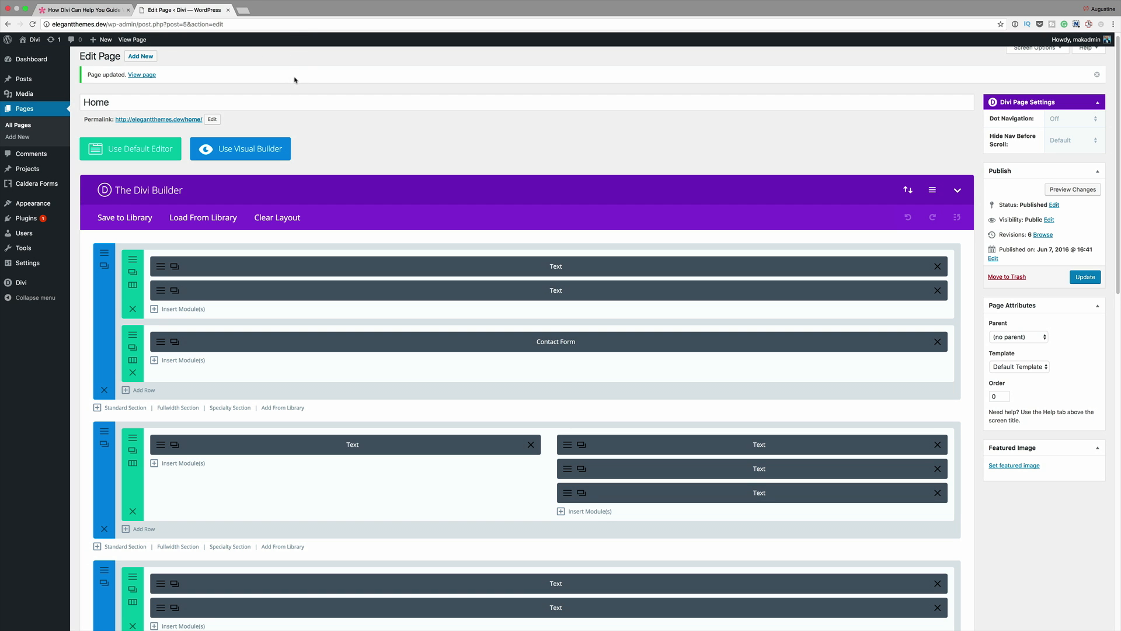
pyautogui.moveTo(746, 234)
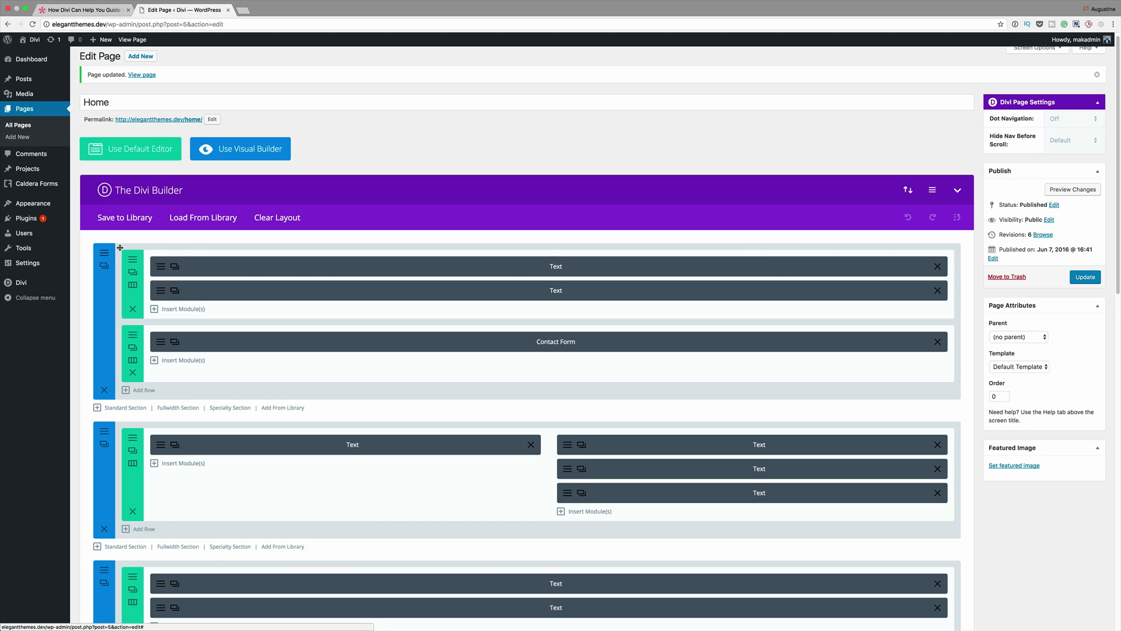
pyautogui.moveTo(277, 322)
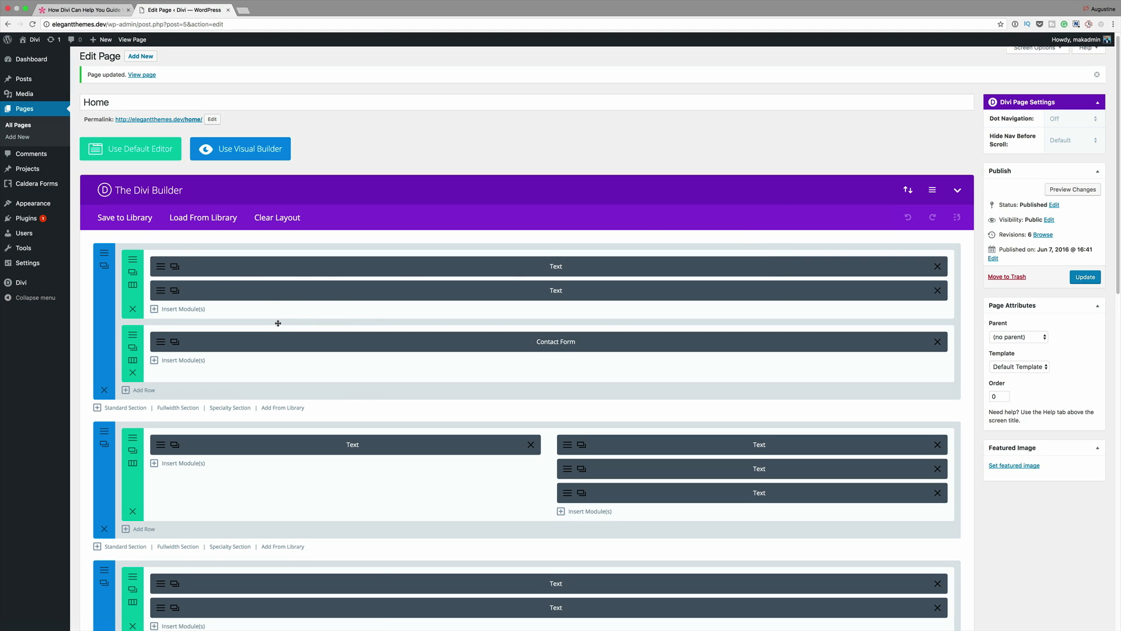
# Scroll through the Home page's Divi Builder sections, rows and modules.
pyautogui.scroll(-3)
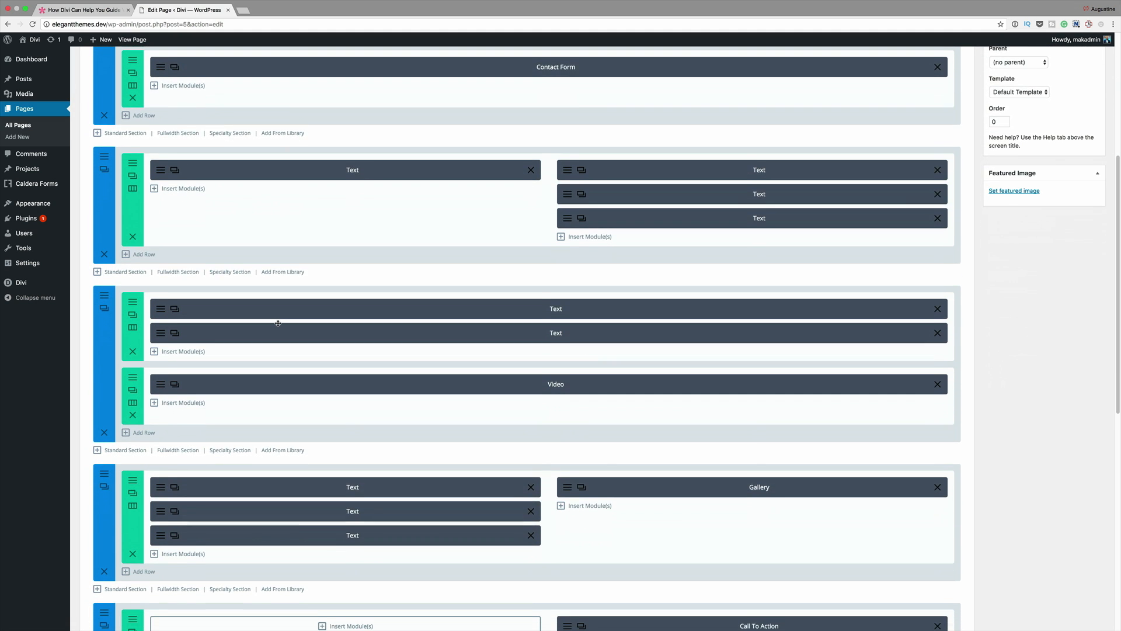
pyautogui.scroll(-3)
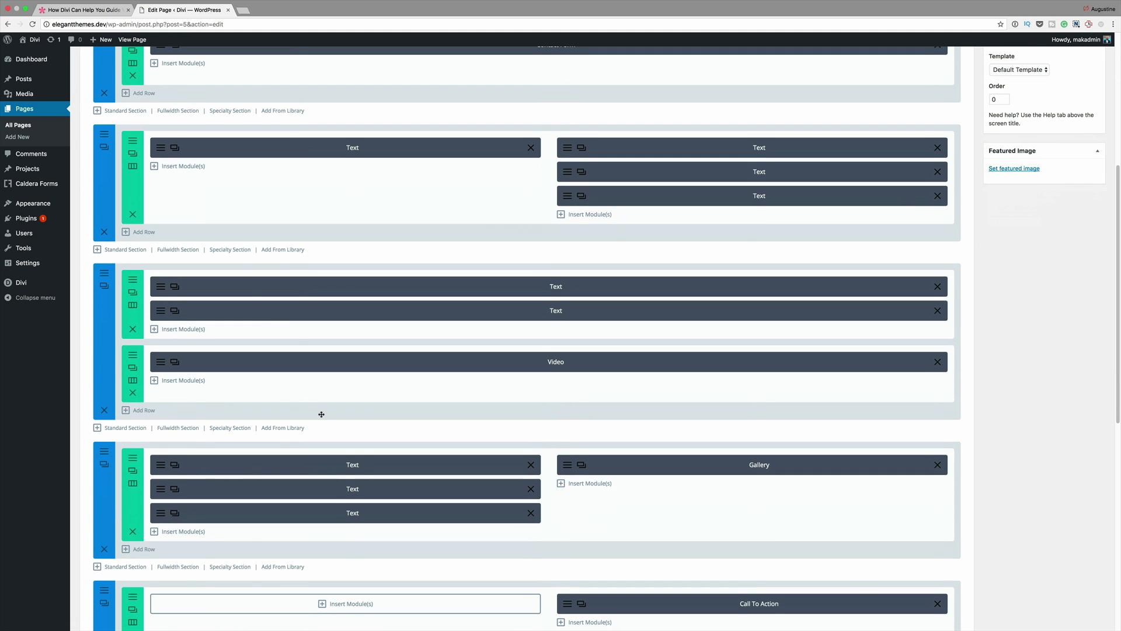
pyautogui.moveTo(419, 403)
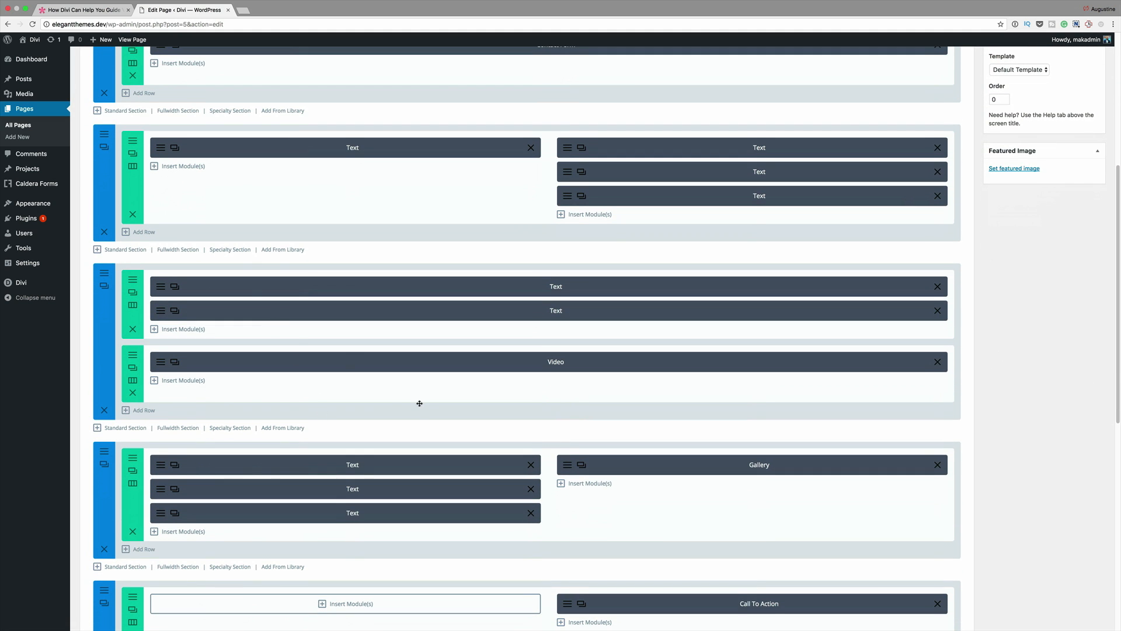
pyautogui.click(1085, 262)
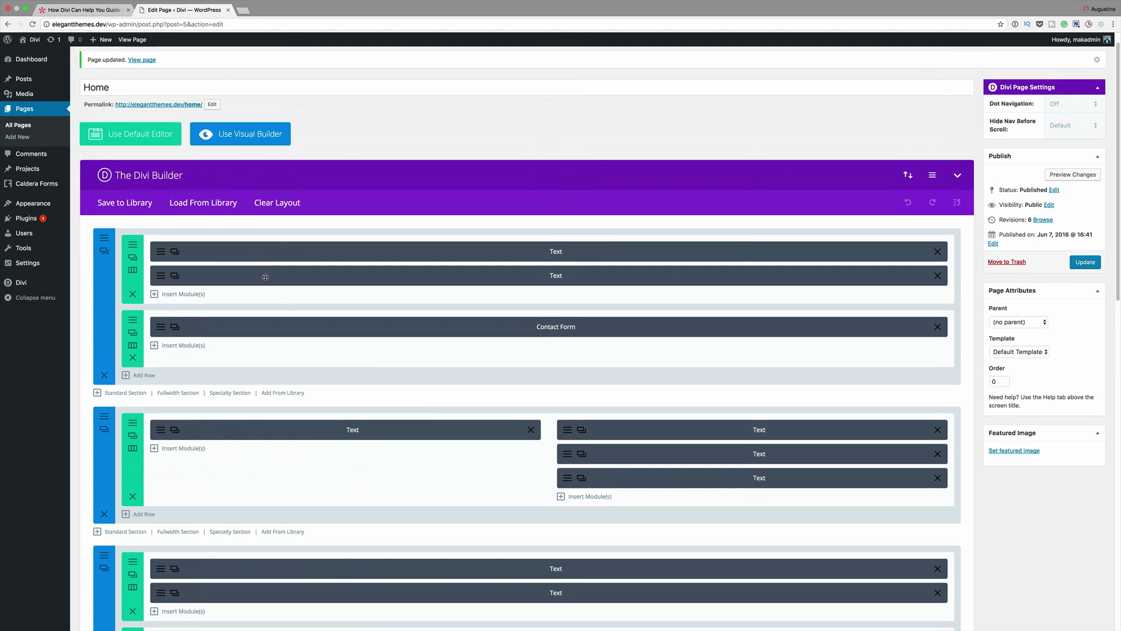
pyautogui.moveTo(501, 246)
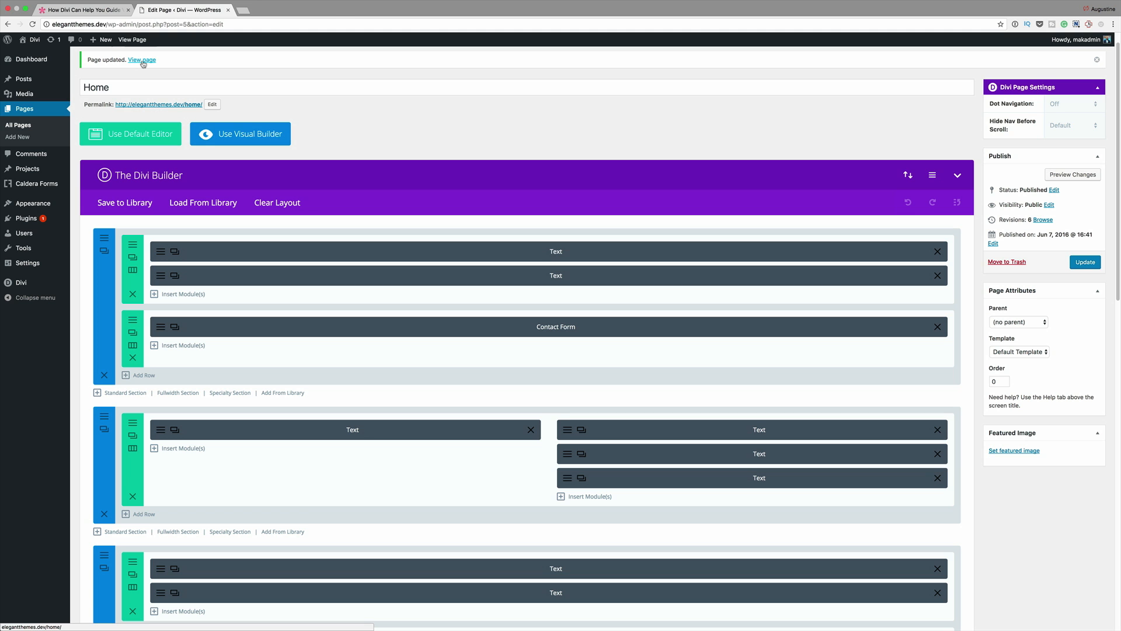
# View the live Home page, scroll through its sections, then return to the editor.
pyautogui.click(141, 60)
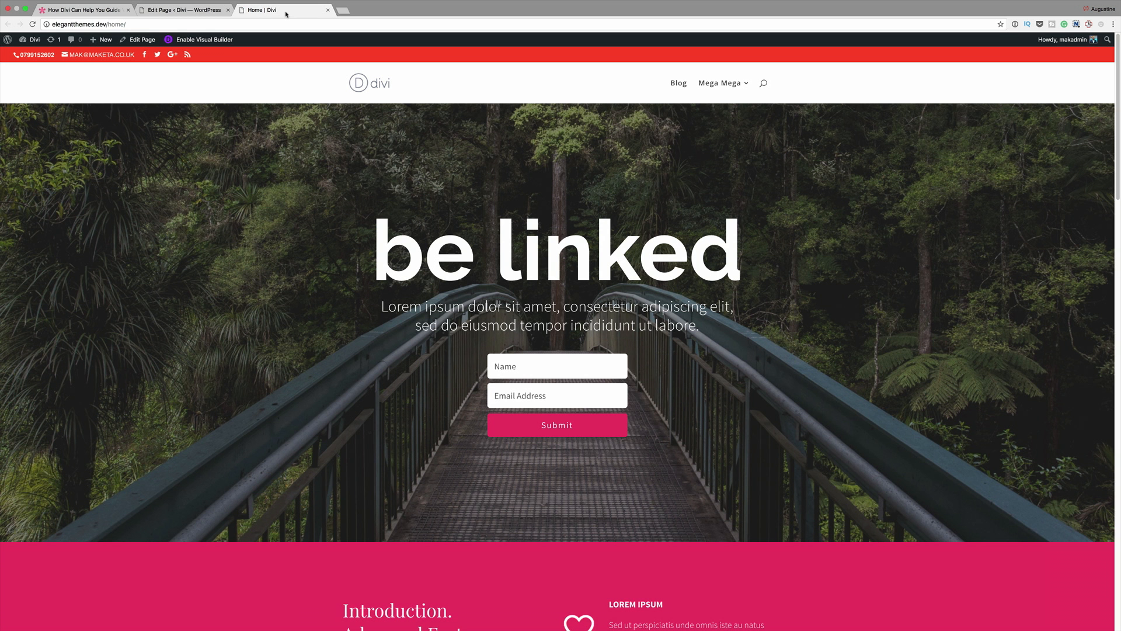
pyautogui.scroll(-3)
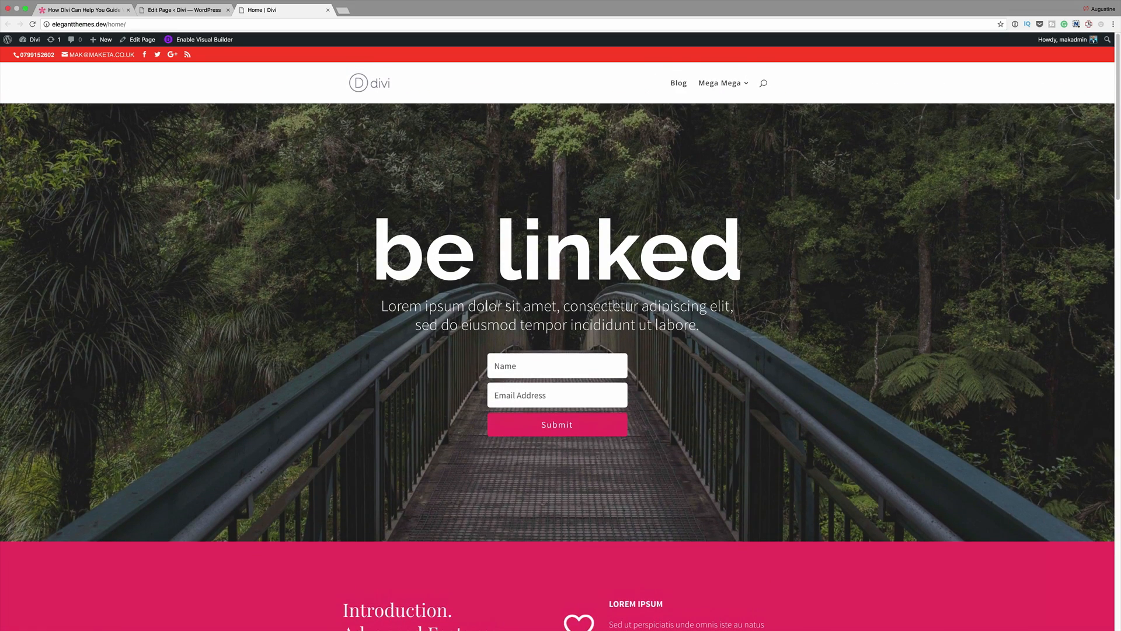
pyautogui.scroll(-3)
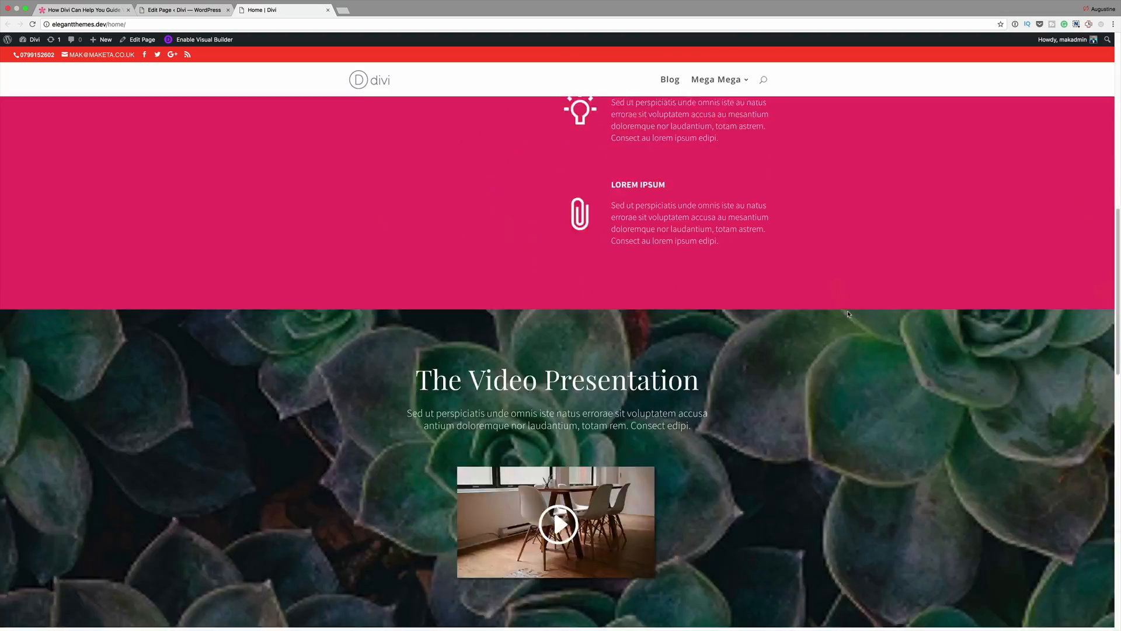
pyautogui.scroll(3)
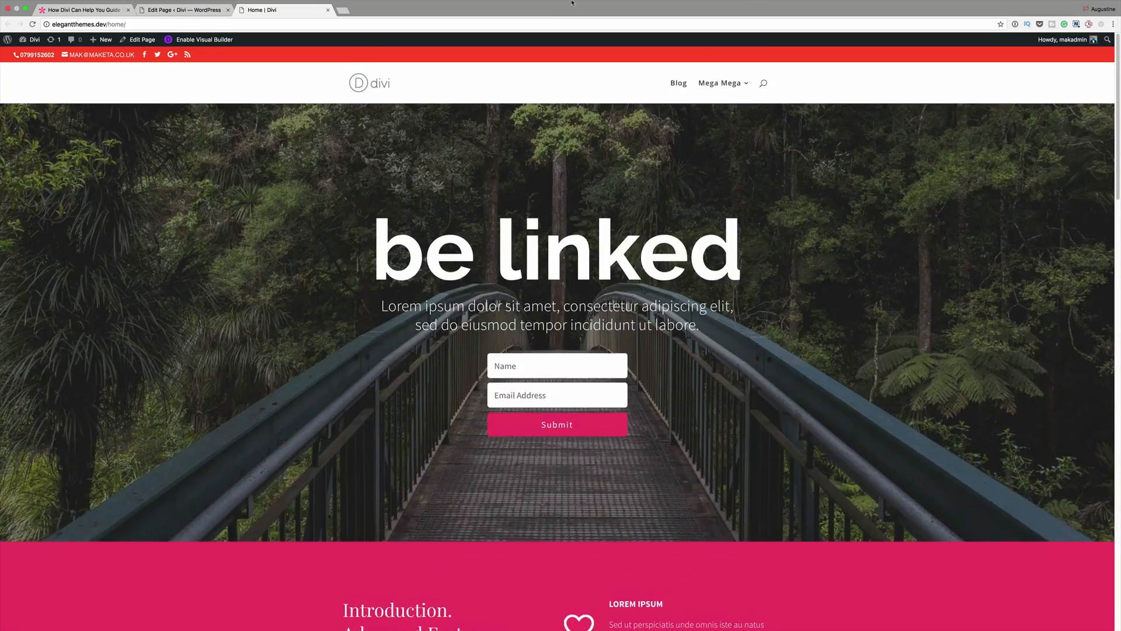
pyautogui.click(182, 19)
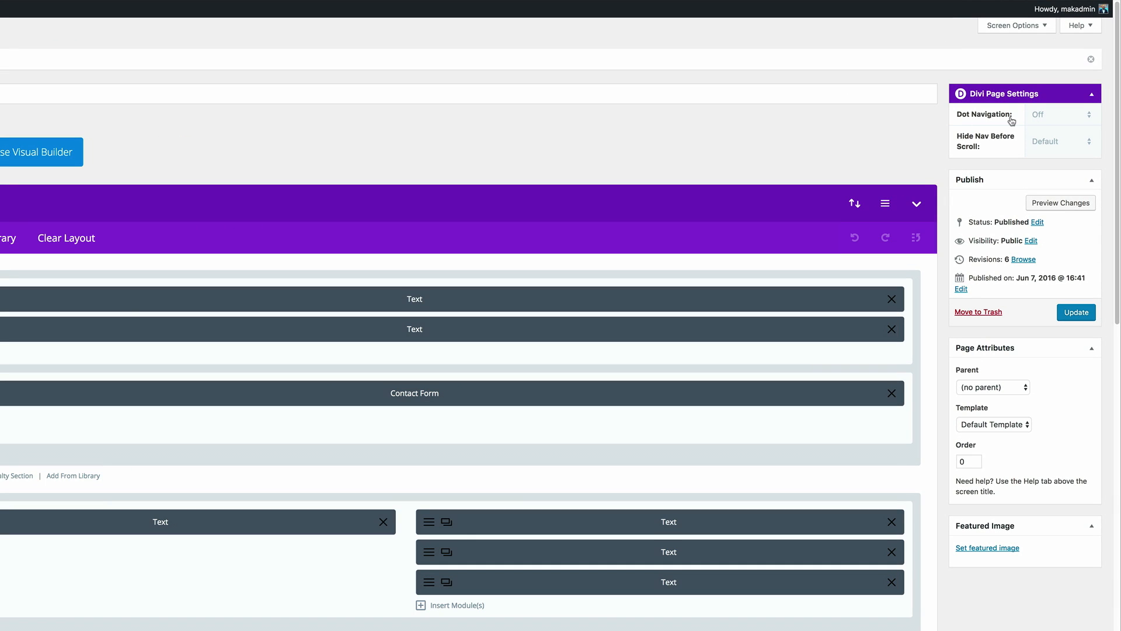
pyautogui.moveTo(1083, 119)
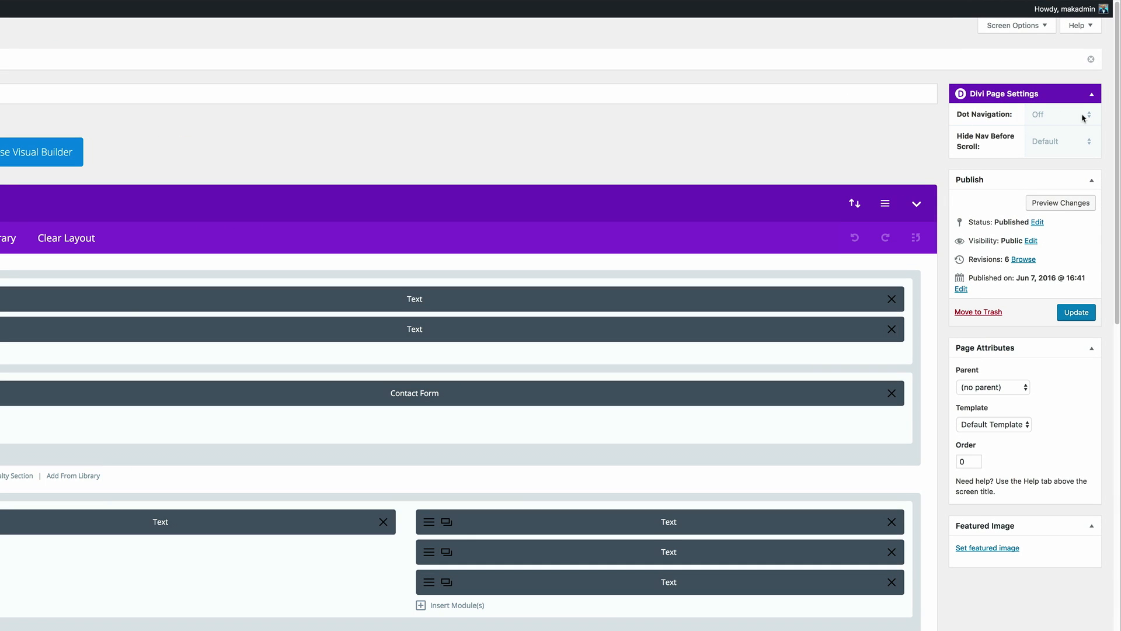
# Set Dot Navigation to On in the Home page's Divi settings and update the page.
pyautogui.click(1062, 115)
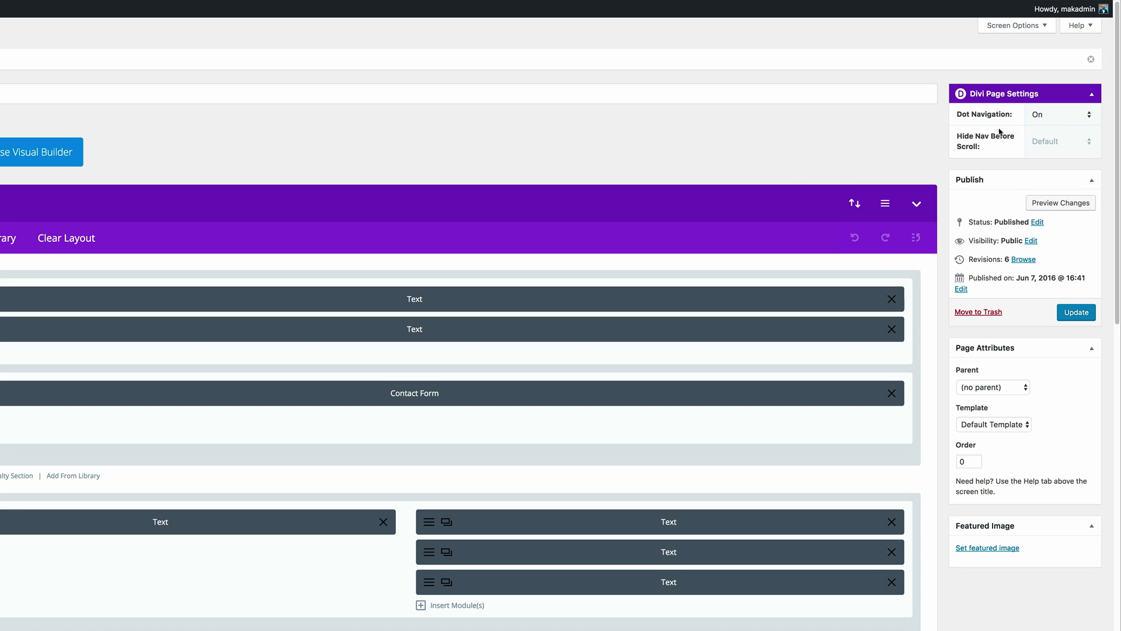
pyautogui.click(1076, 312)
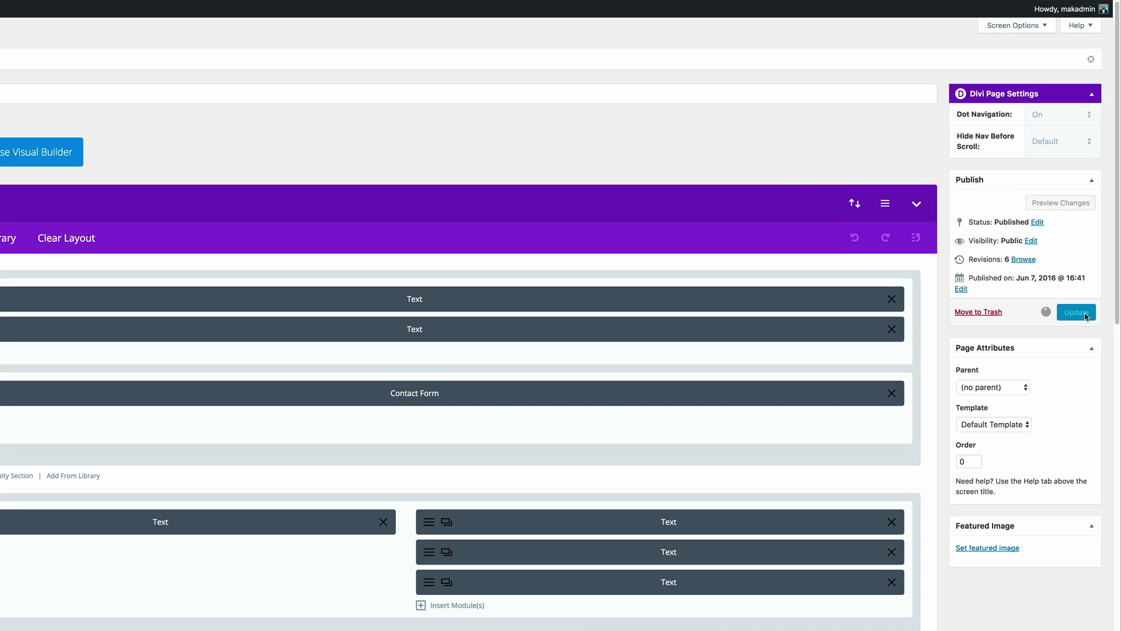
pyautogui.click(1076, 313)
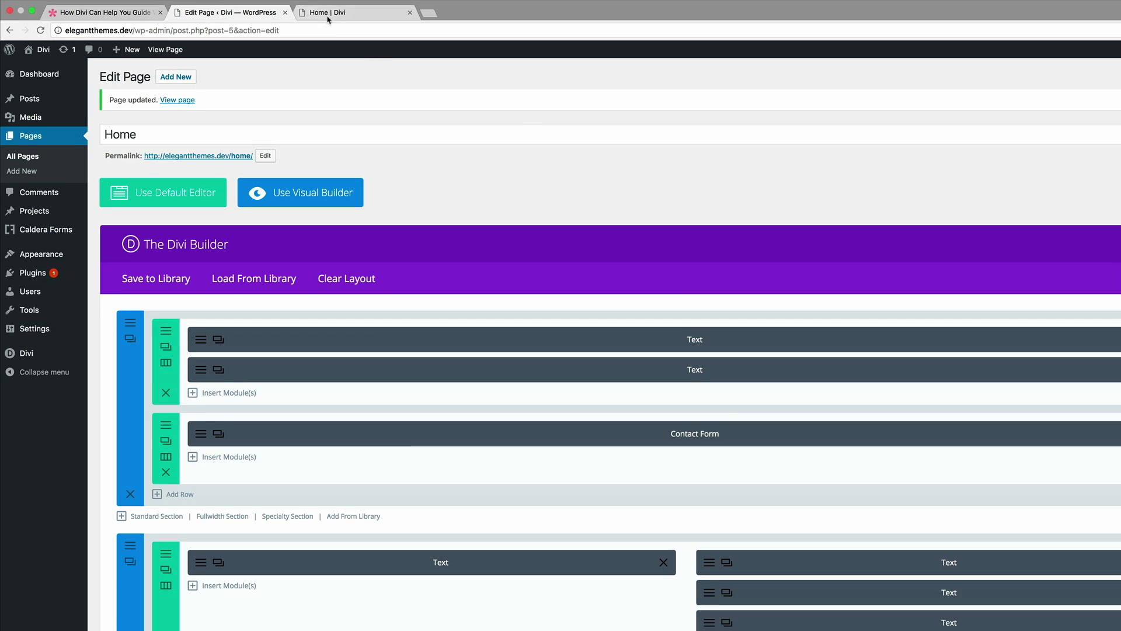
# Reload the live Home page, scroll down and jump between sections via dot navigation.
pyautogui.click(350, 12)
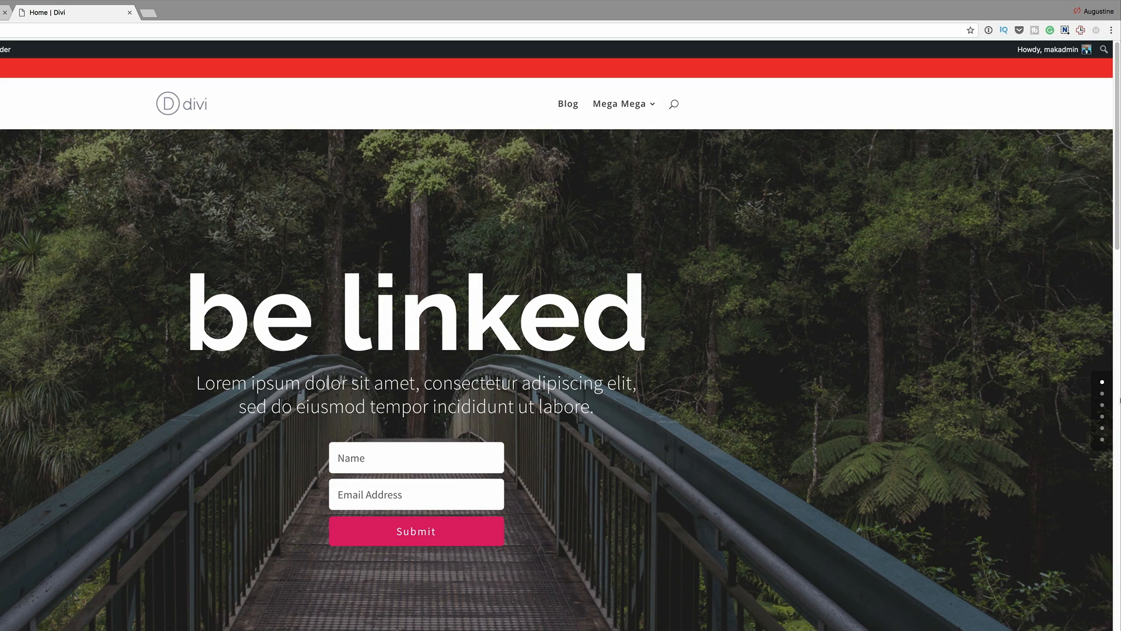
pyautogui.moveTo(823, 614)
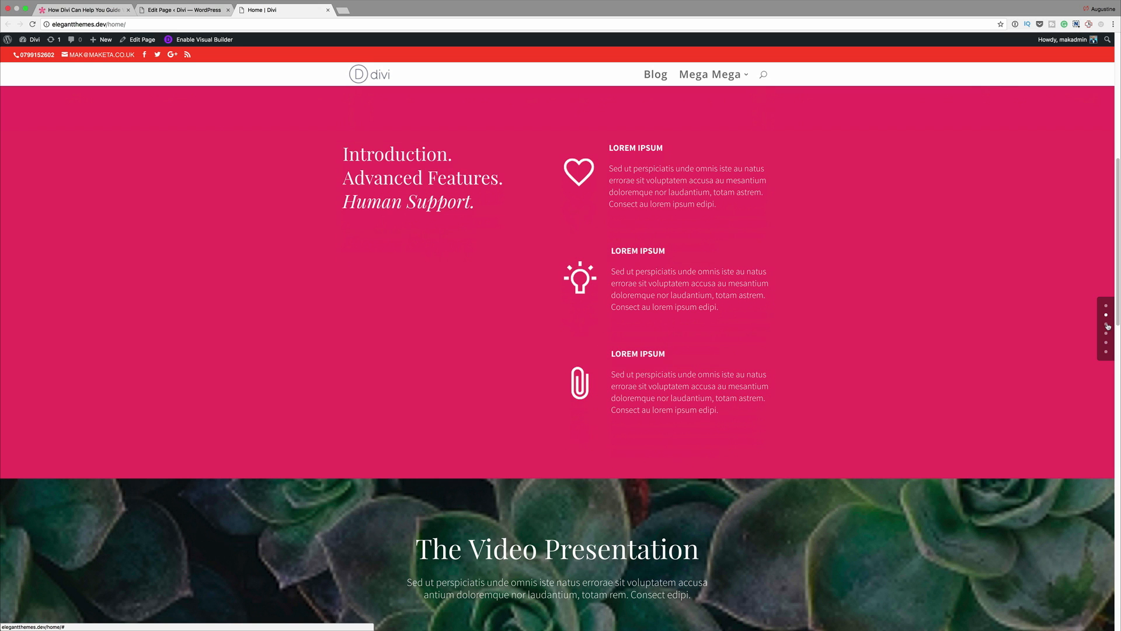
pyautogui.scroll(-3)
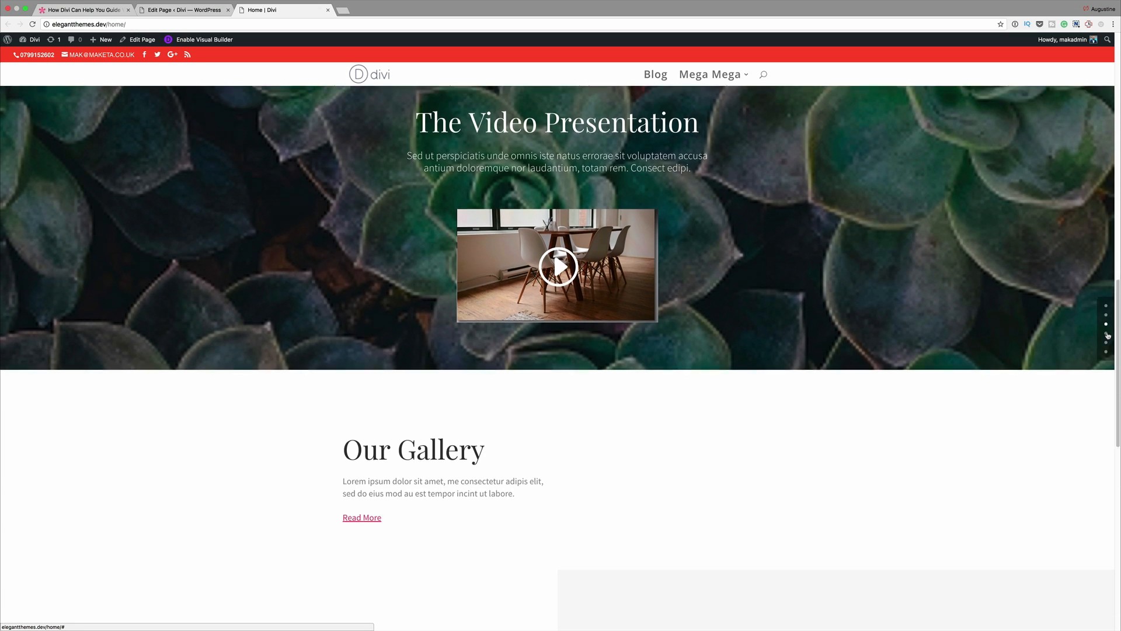
pyautogui.scroll(-3)
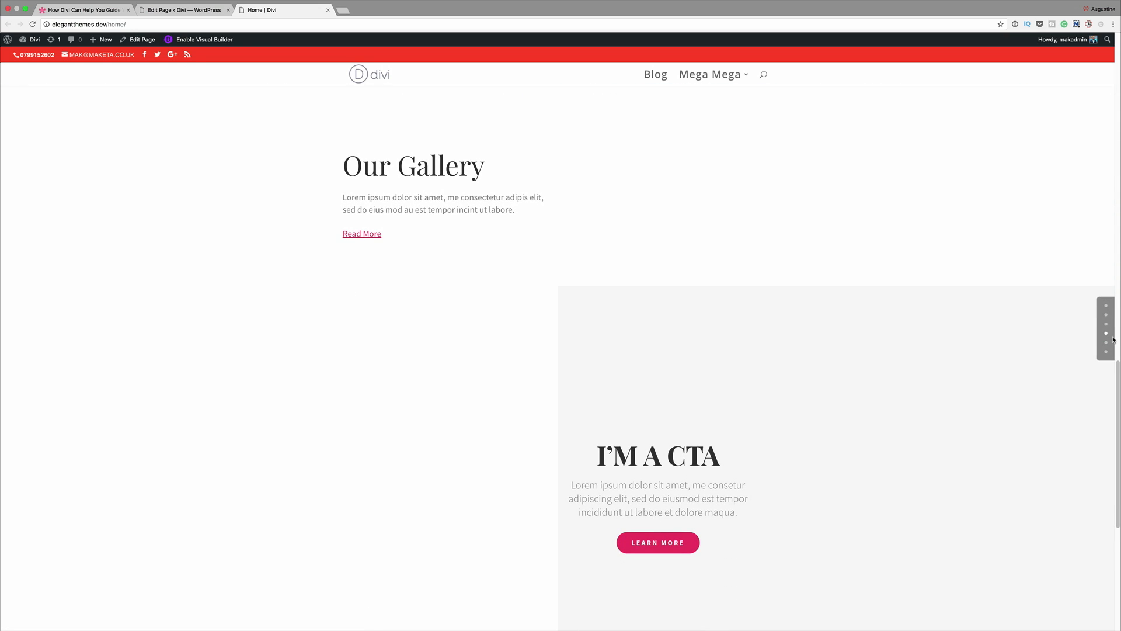
pyautogui.click(183, 9)
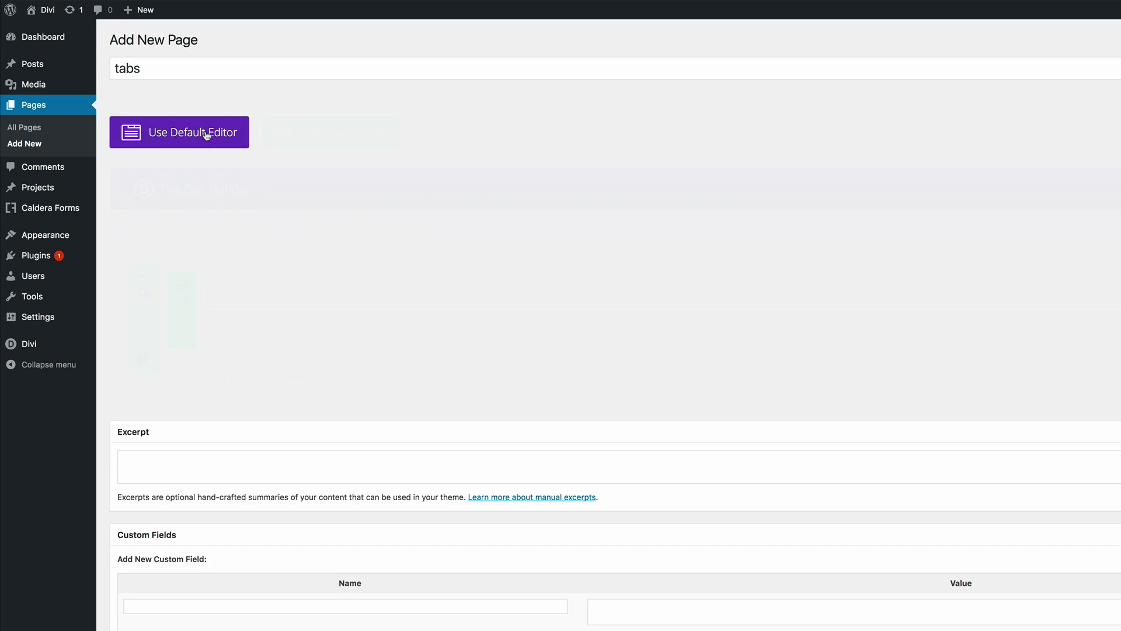
# Enable the Divi Builder on the new page titled 'tabs'.
pyautogui.click(178, 132)
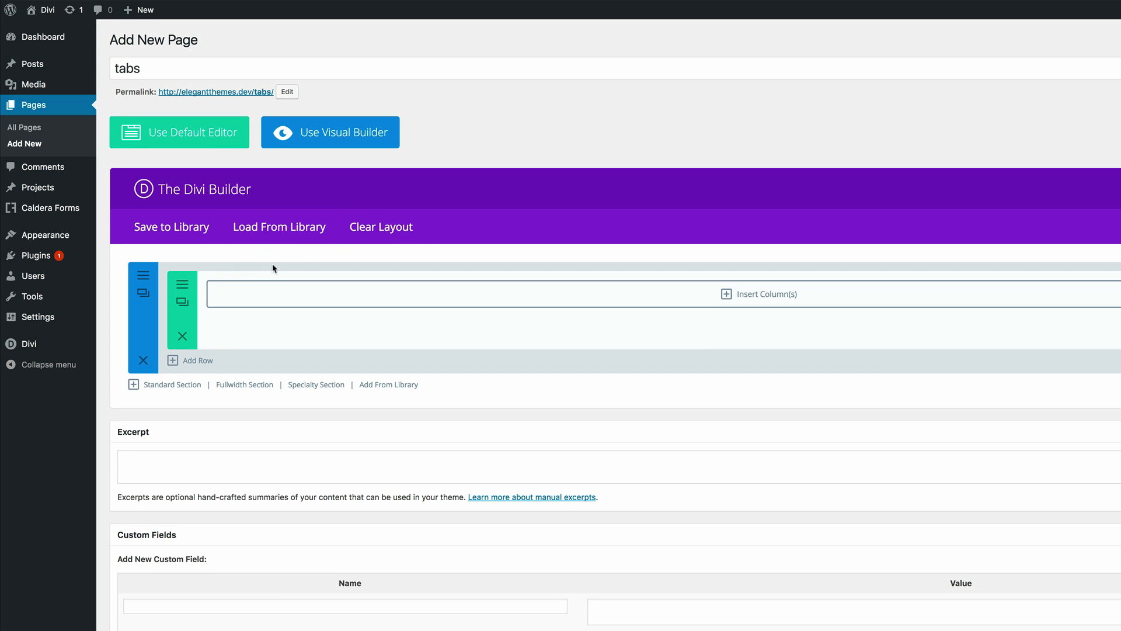
pyautogui.moveTo(411, 163)
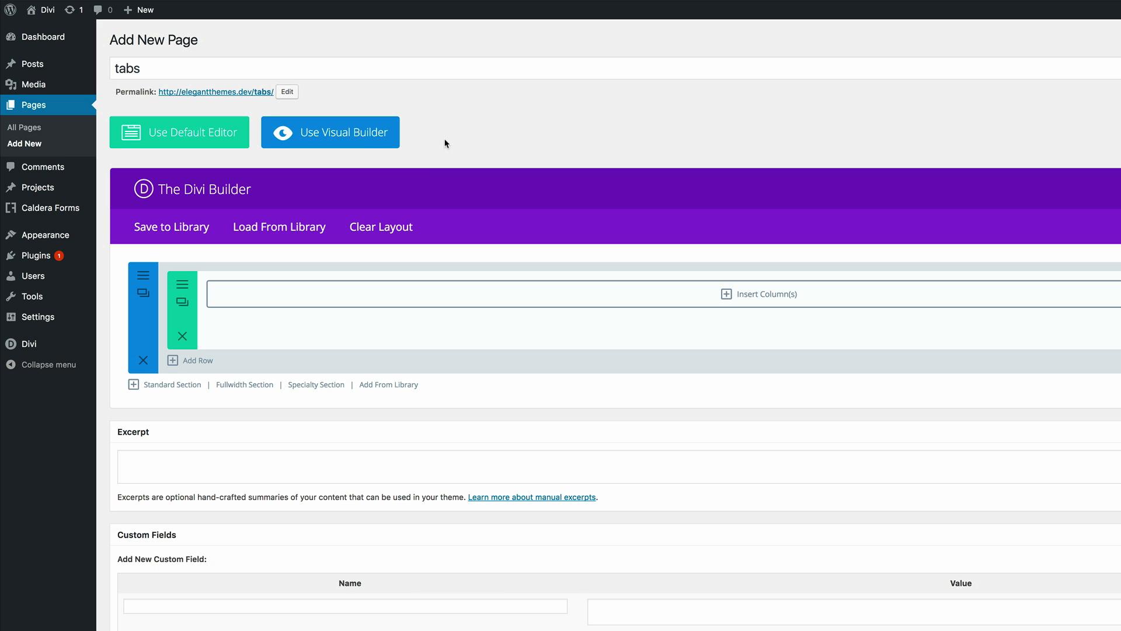
pyautogui.moveTo(351, 138)
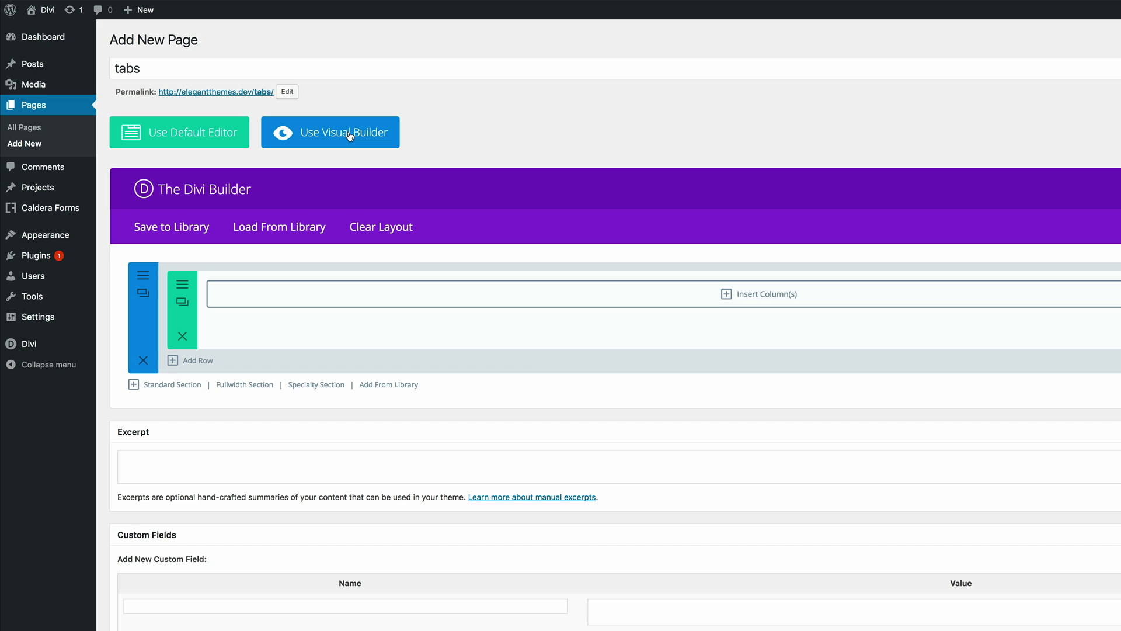
# Switch the 'tabs' page to the Visual Builder and insert a Tabs module into its row.
pyautogui.click(329, 132)
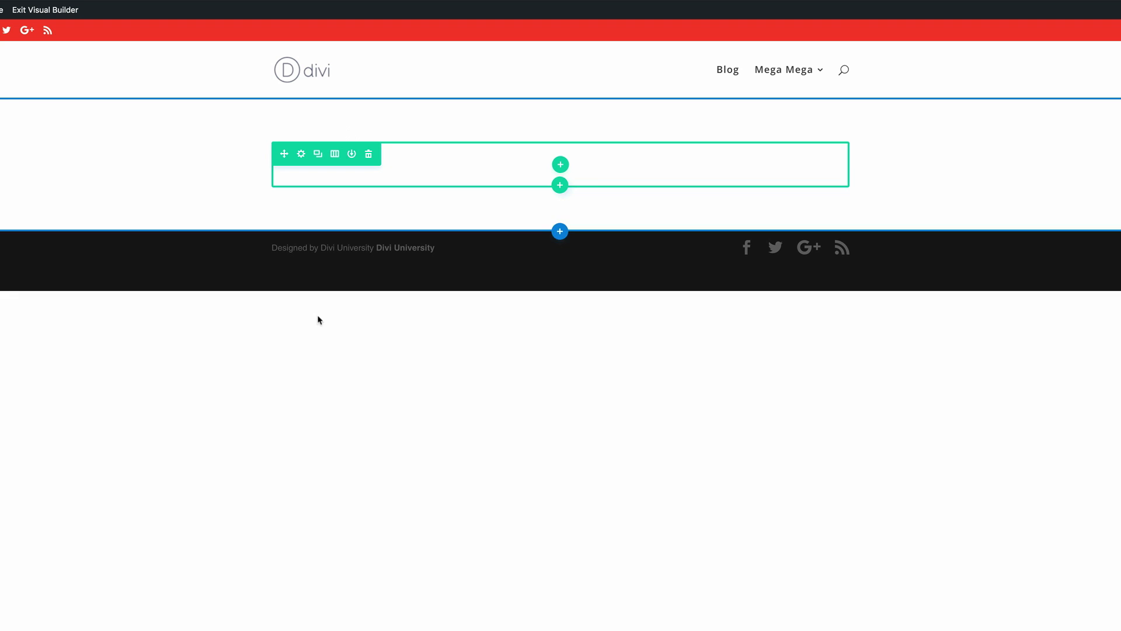
pyautogui.moveTo(560, 165)
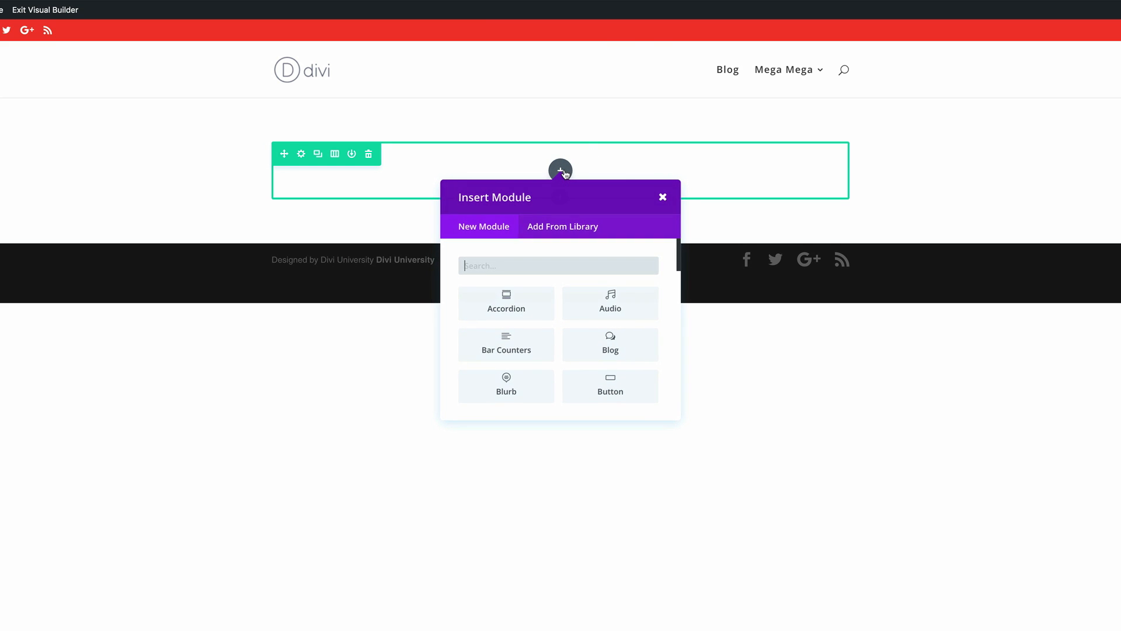
pyautogui.write('tab')
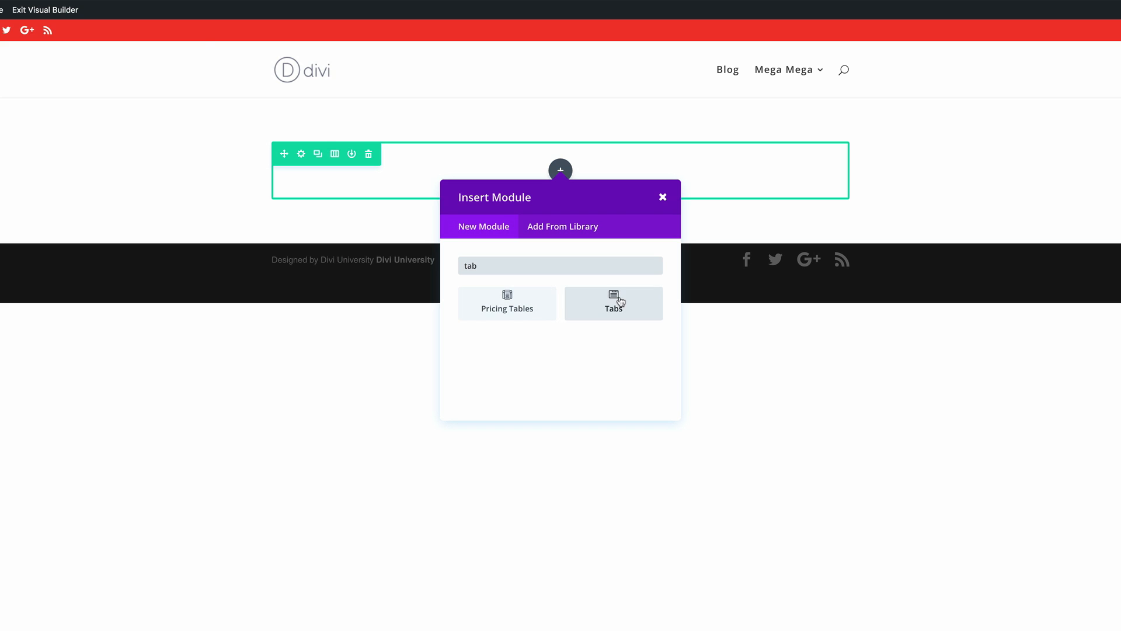
pyautogui.click(613, 303)
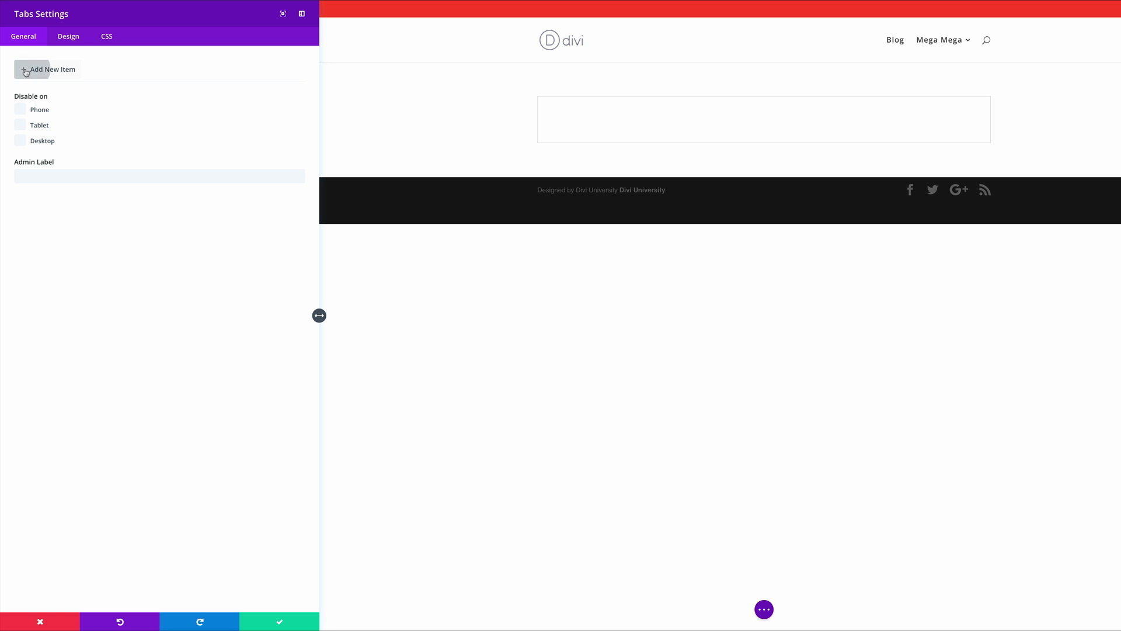
# Add the first tab and title it 'Lorem ipsum dolor sit amet'.
pyautogui.click(47, 69)
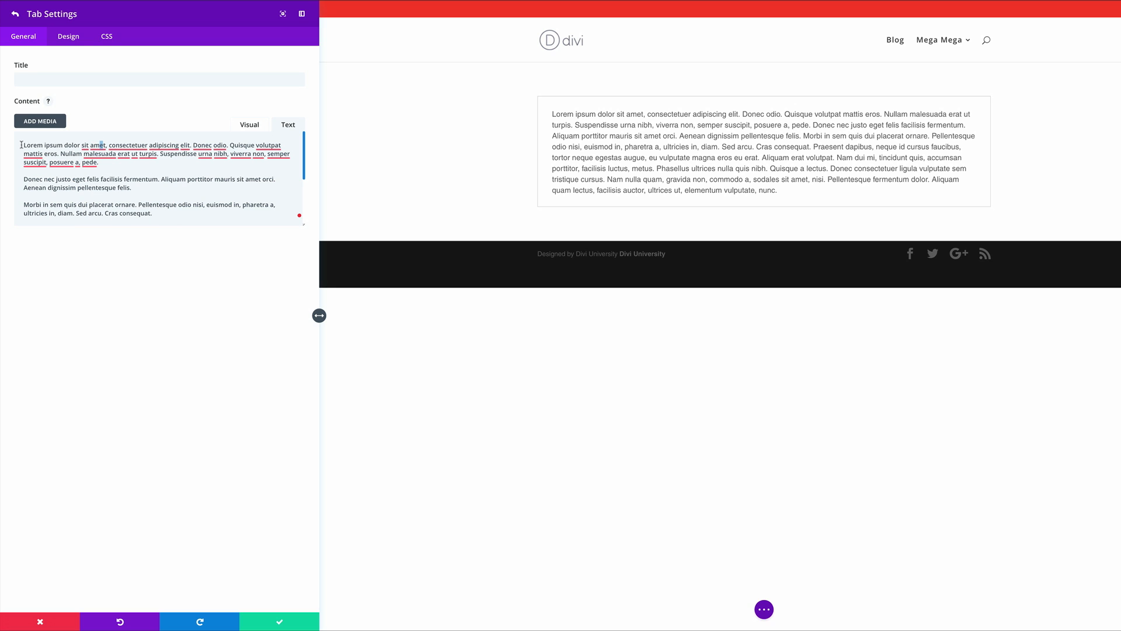
pyautogui.moveTo(23, 144); pyautogui.dragTo(106, 145)
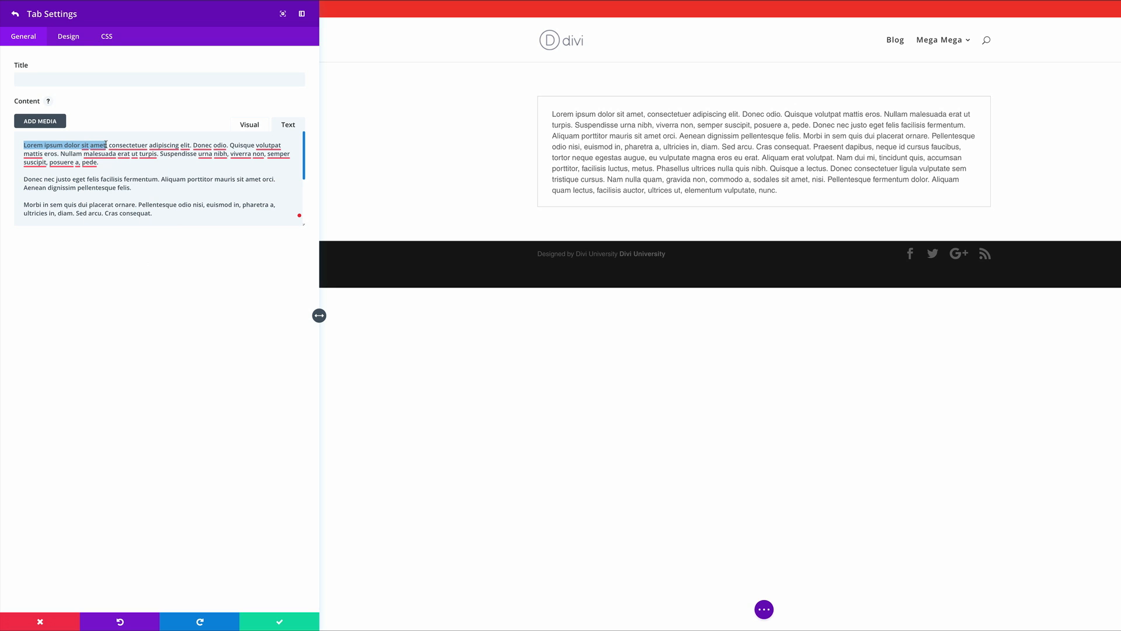
pyautogui.click(159, 79)
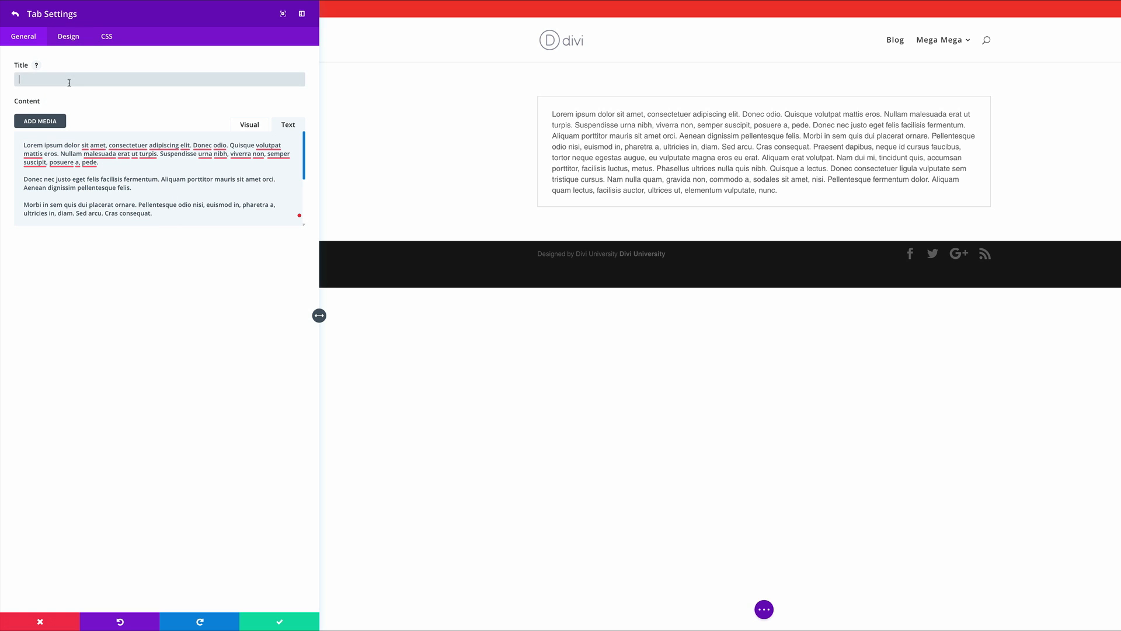
pyautogui.write('Lorem ipsum dolor sit amet')
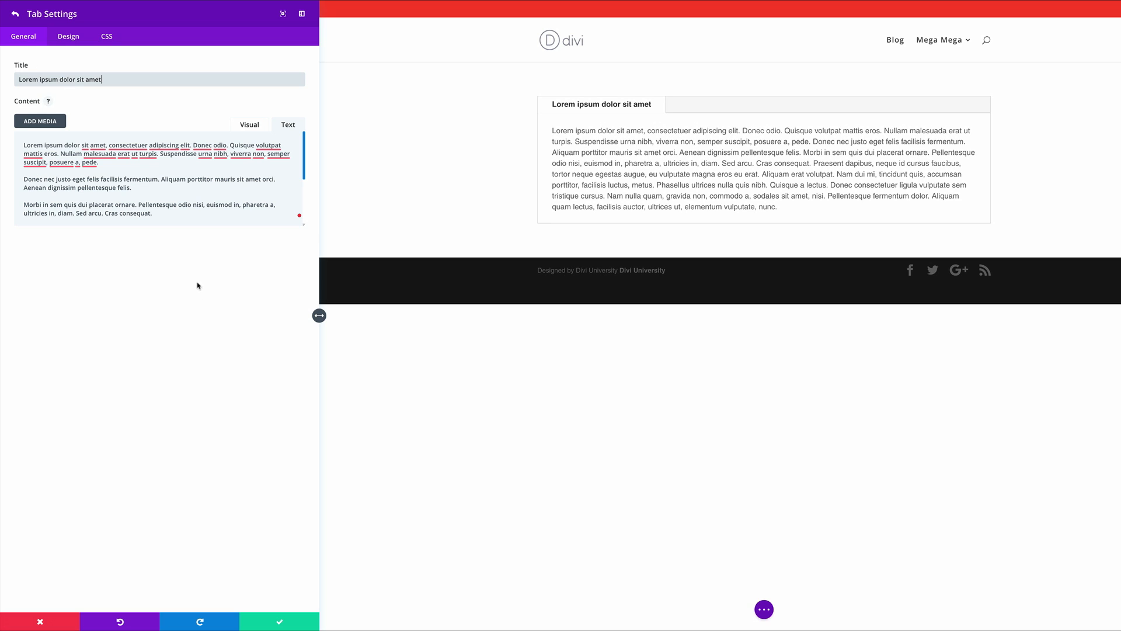
pyautogui.moveTo(230, 313)
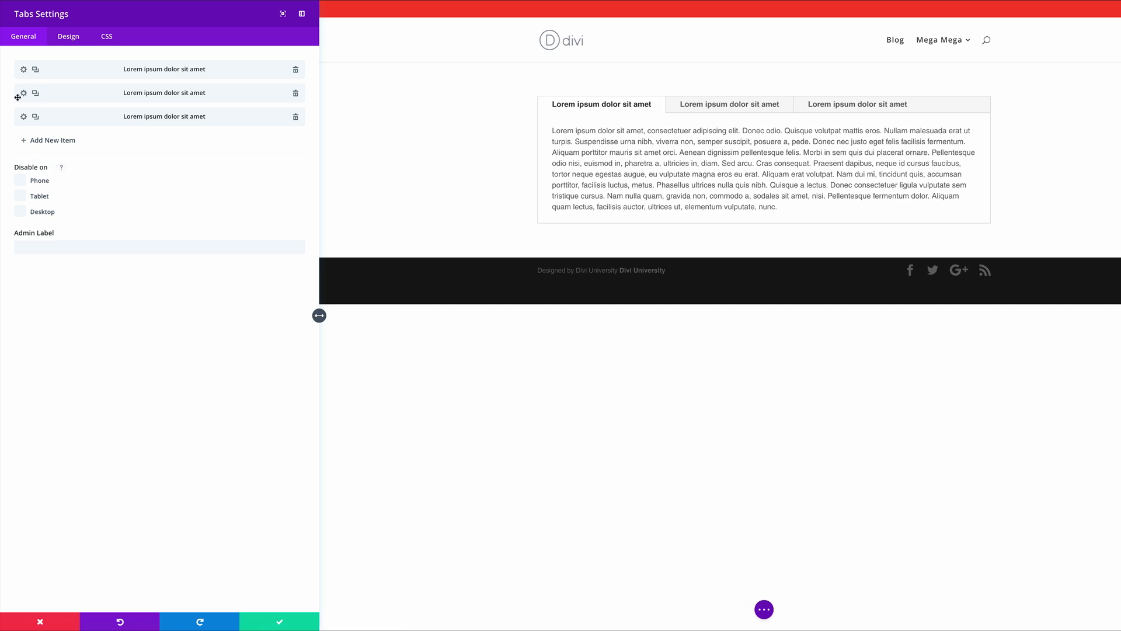
pyautogui.moveTo(35, 98)
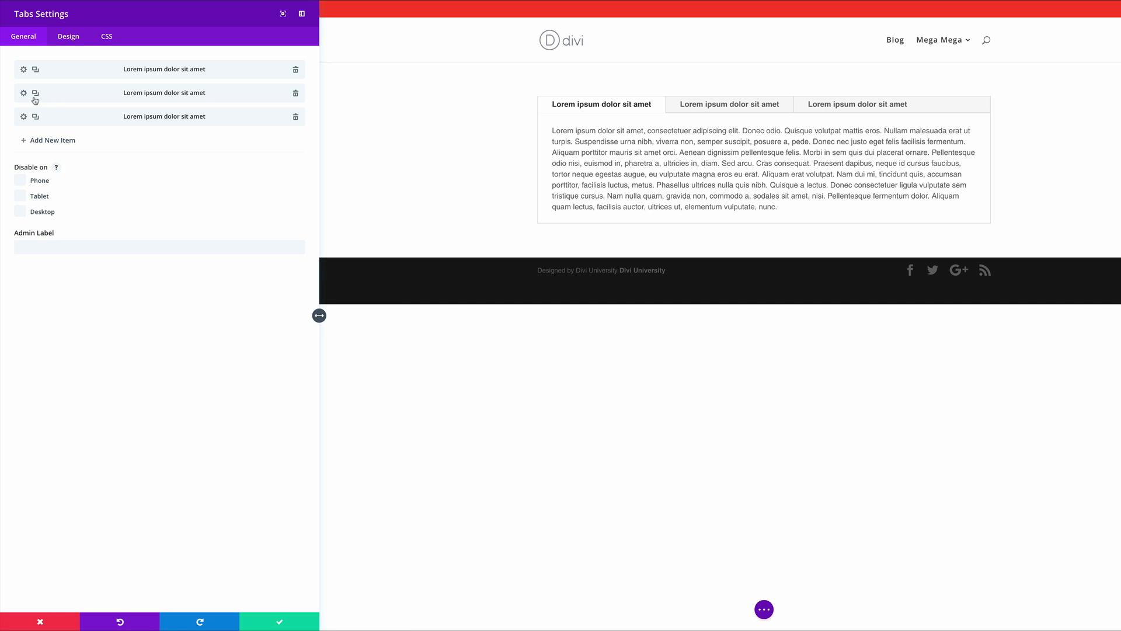
# Edit the second tab's settings, return to the tab list and save the Tabs module.
pyautogui.click(23, 93)
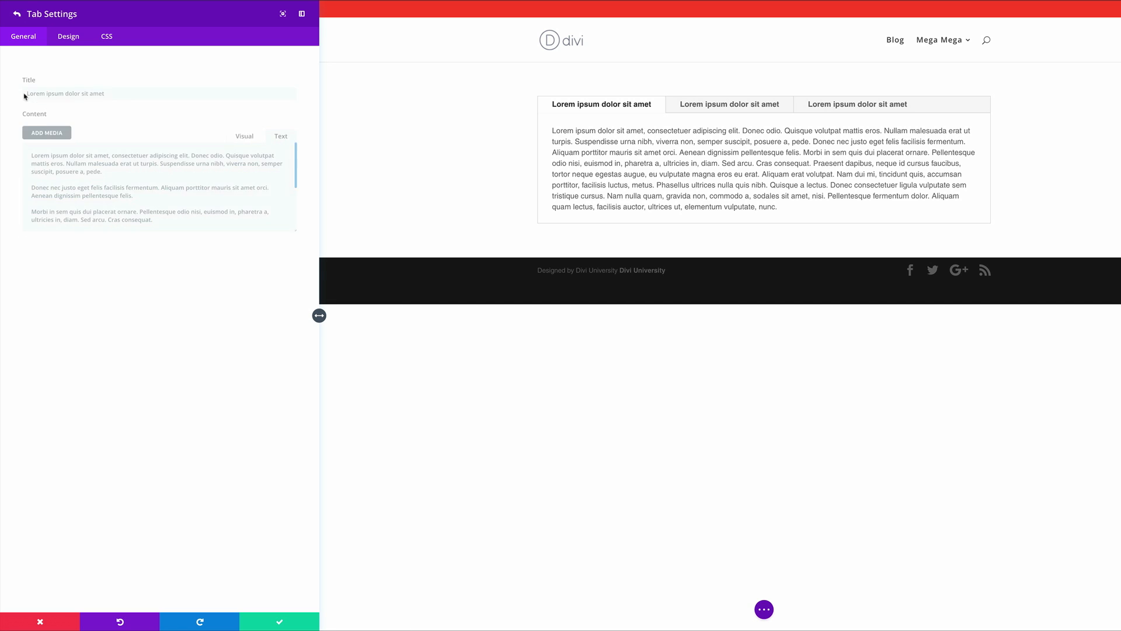
pyautogui.click(281, 136)
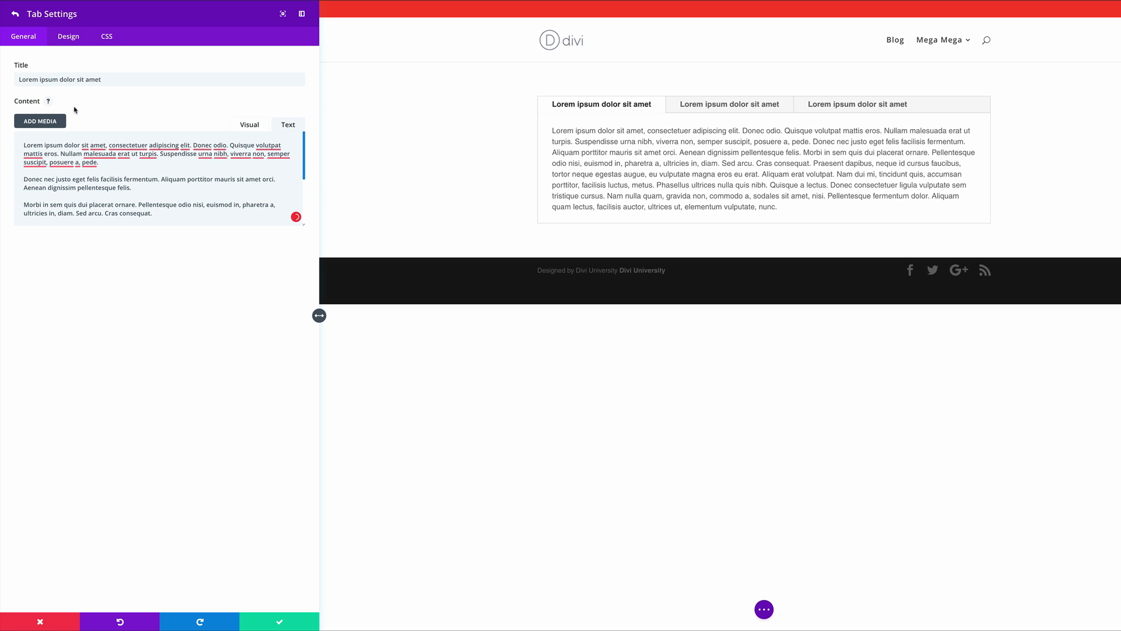
pyautogui.moveTo(155, 96)
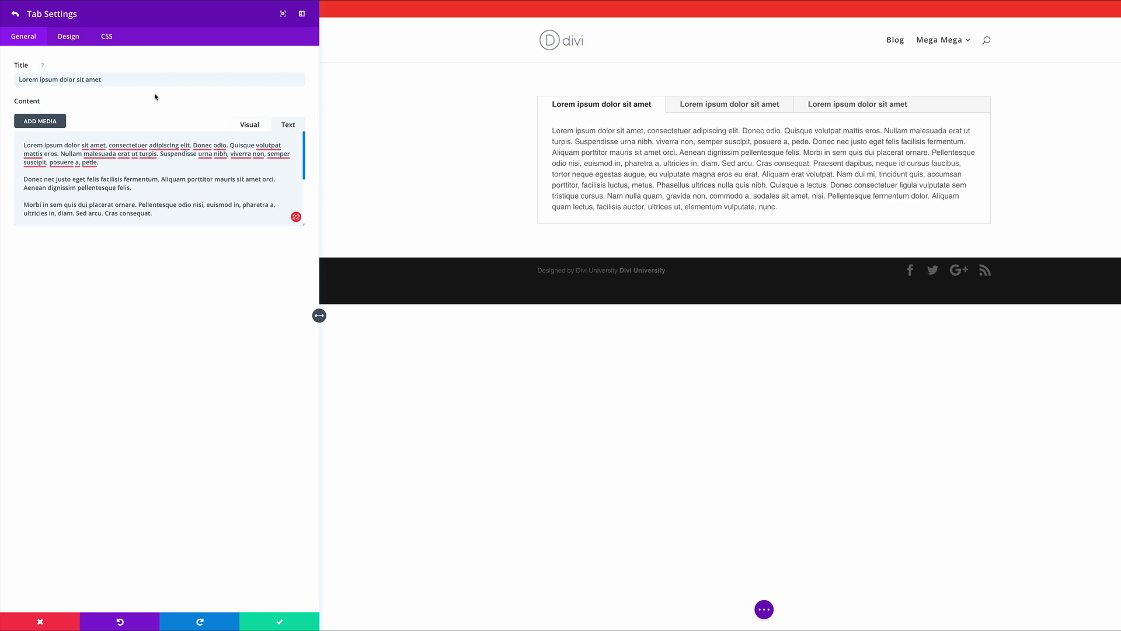
pyautogui.click(13, 12)
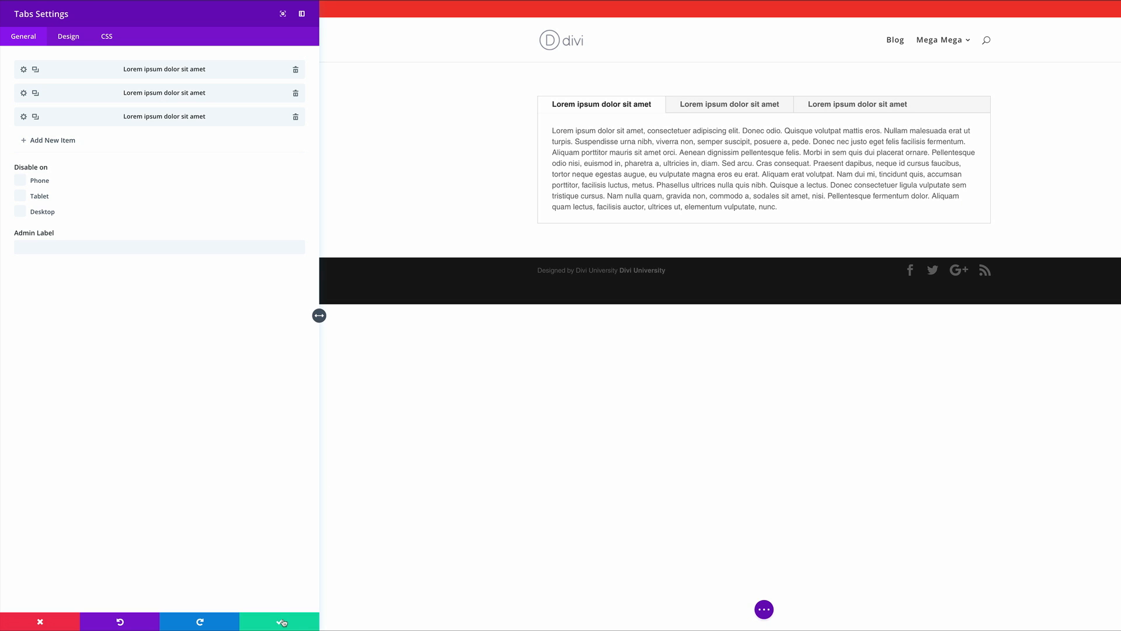
pyautogui.click(280, 621)
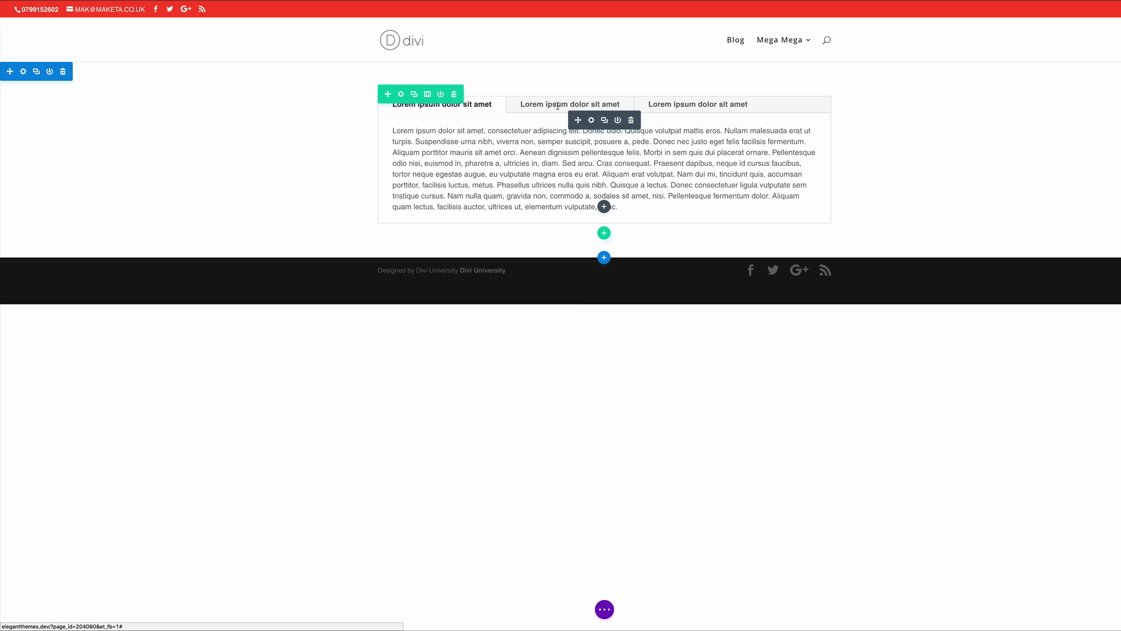
# Preview the Tabs module on the canvas by switching between its tab titles.
pyautogui.click(570, 104)
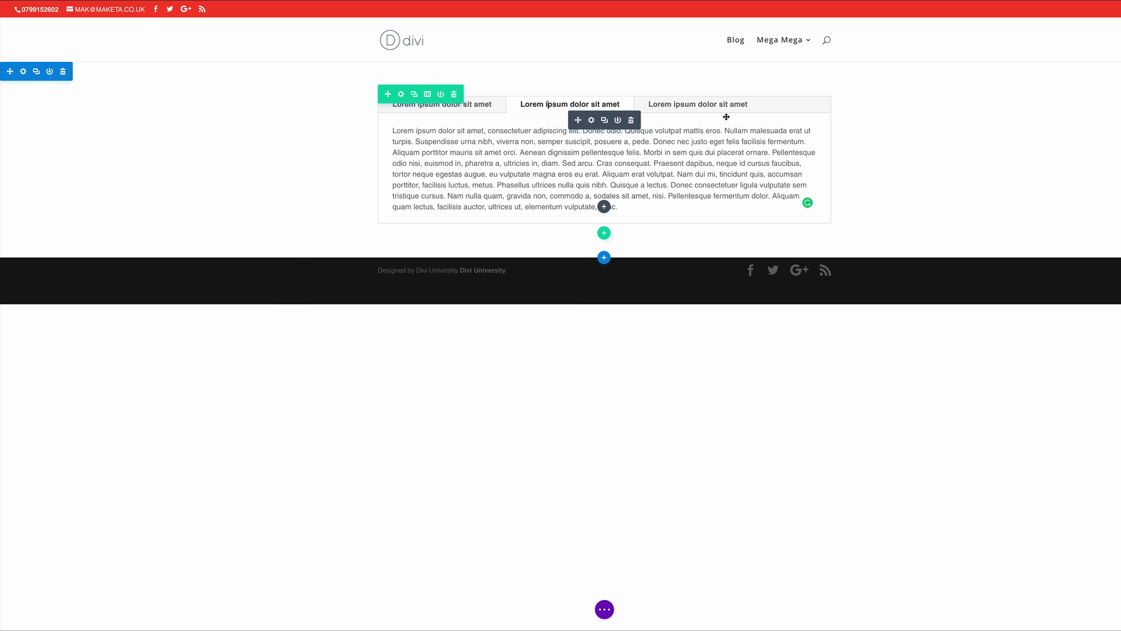
pyautogui.click(697, 104)
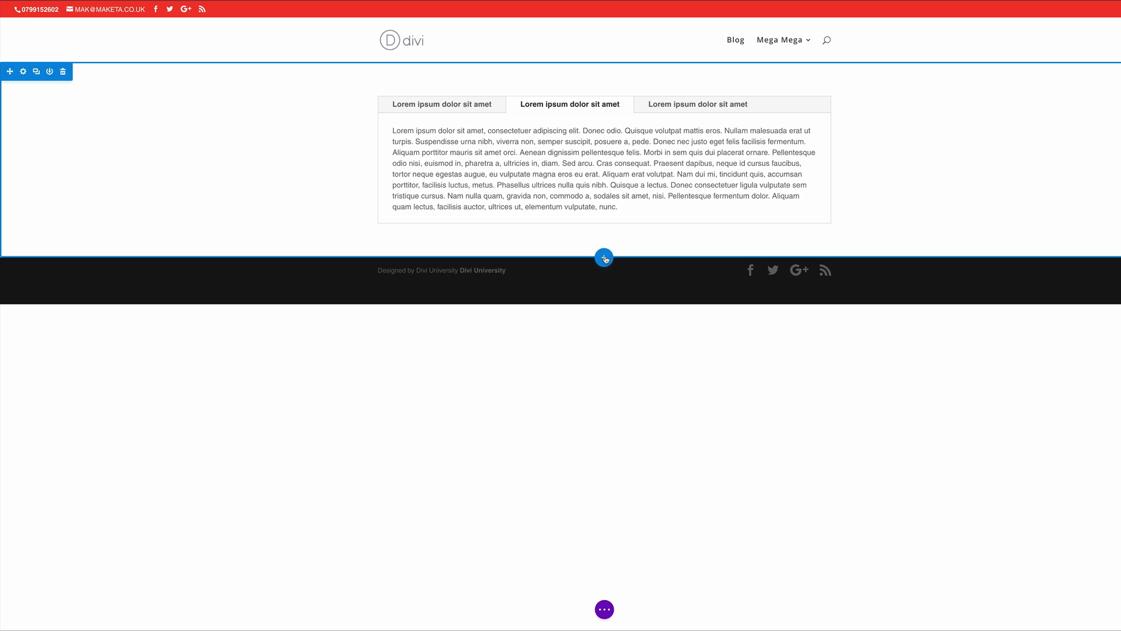
# Insert a new row below the Tabs module containing an Accordion module.
pyautogui.click(603, 258)
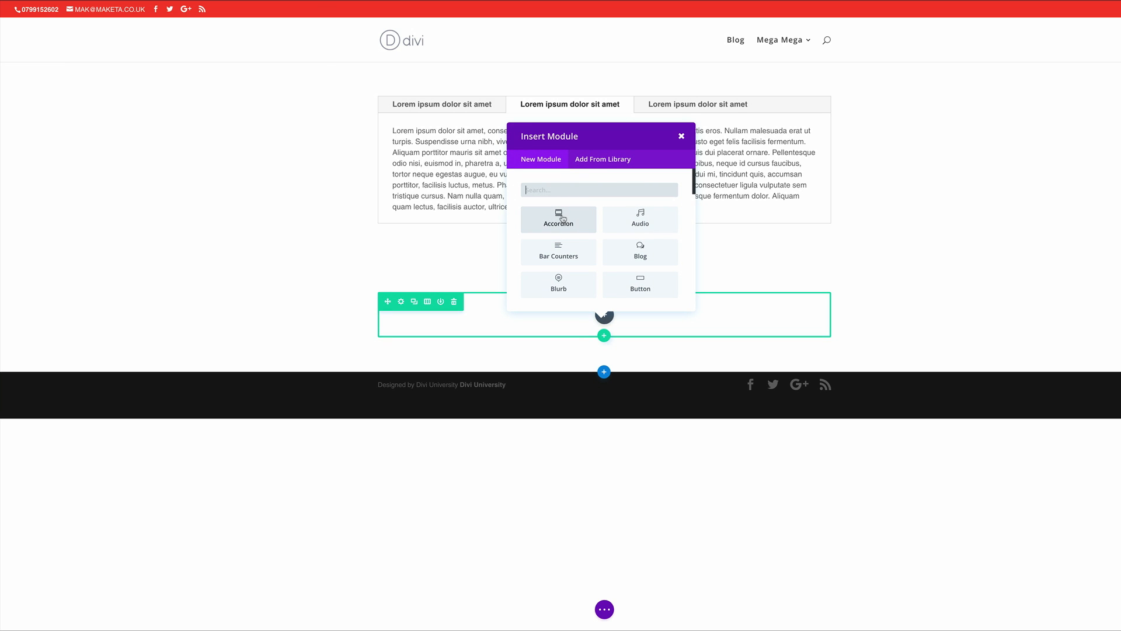
pyautogui.click(558, 219)
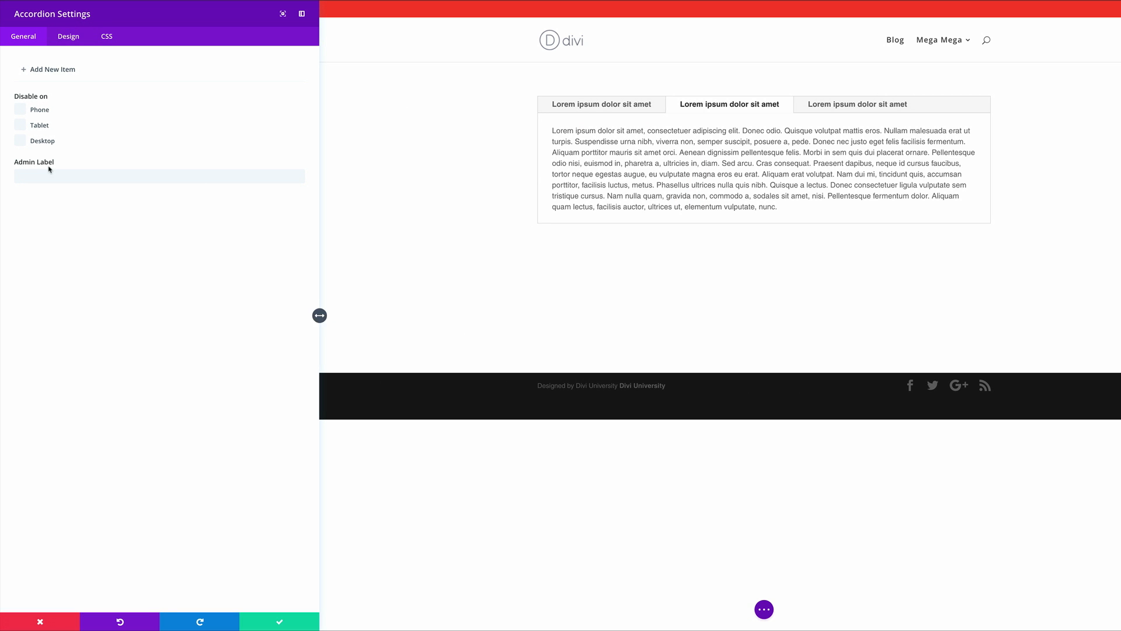
# Add an accordion item titled 'Lorem ipsum dolor sit amet' with 'Lorem ipsum dolor sit amet' as its content.
pyautogui.click(48, 70)
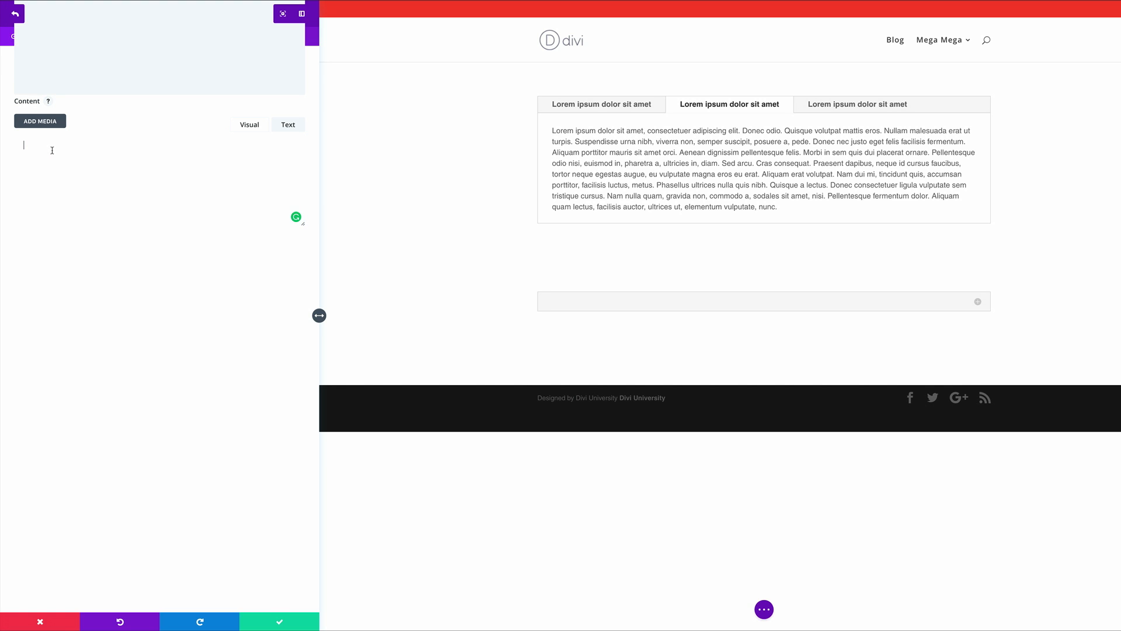
pyautogui.write('Lorem ipsum dolor sit amet')
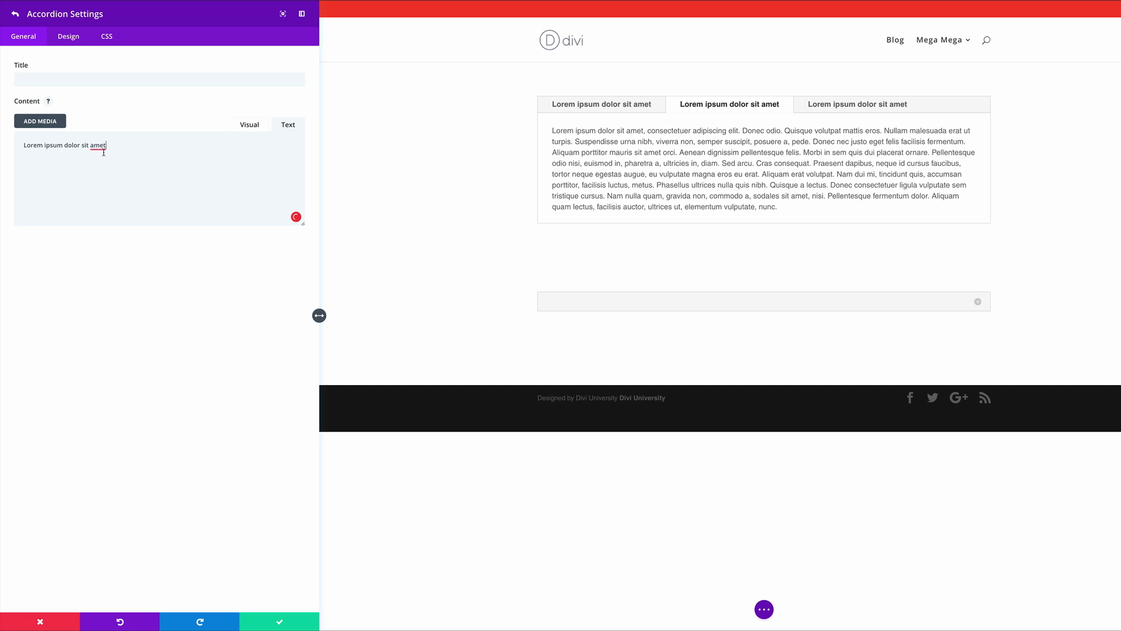
pyautogui.tripleClick(63, 146)
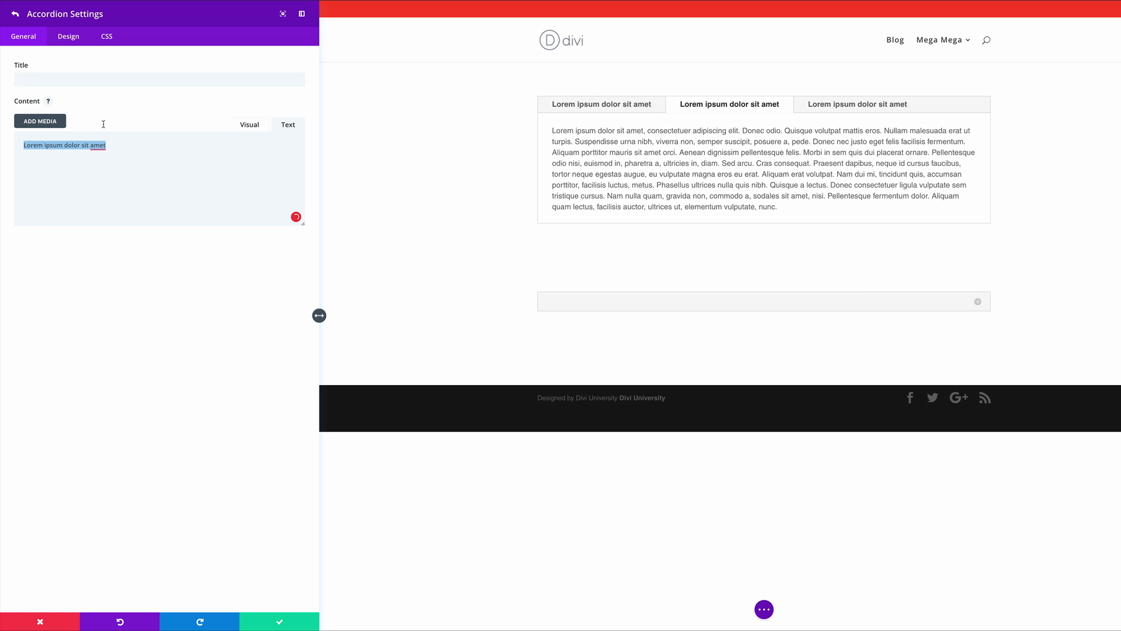
pyautogui.write('Lorem ipsum dolor sit amet')
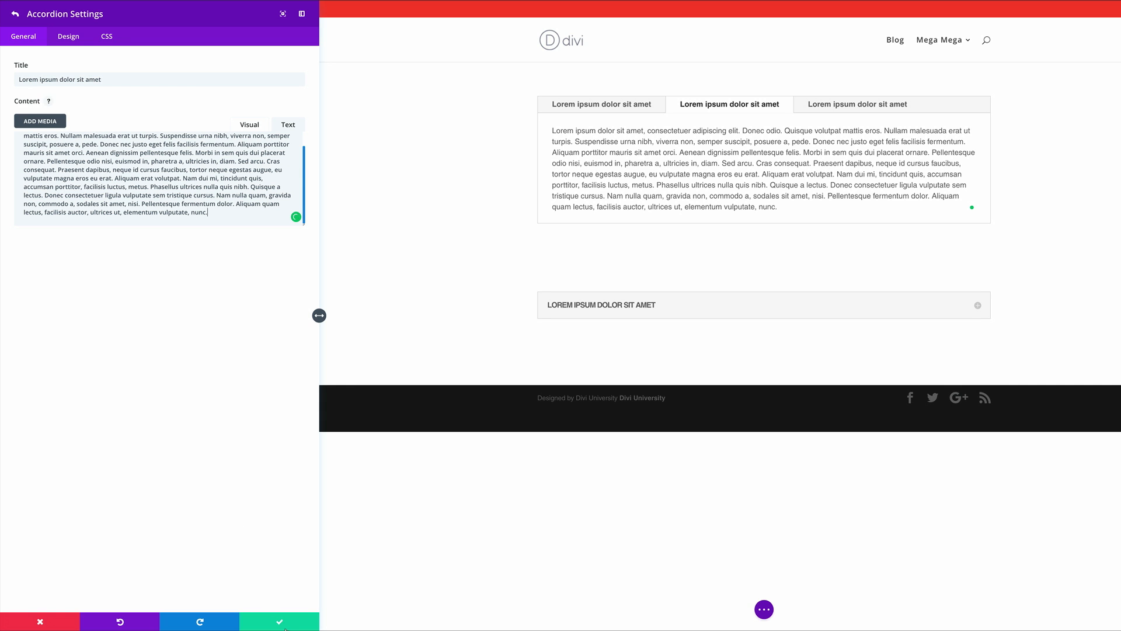
pyautogui.click(13, 13)
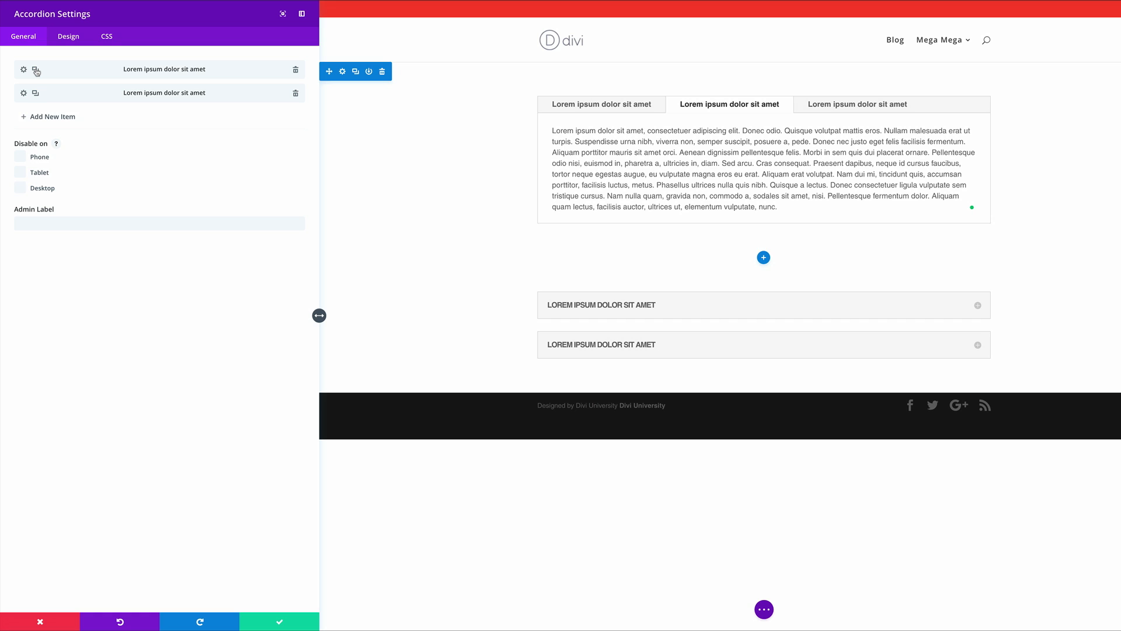
pyautogui.moveTo(35, 93)
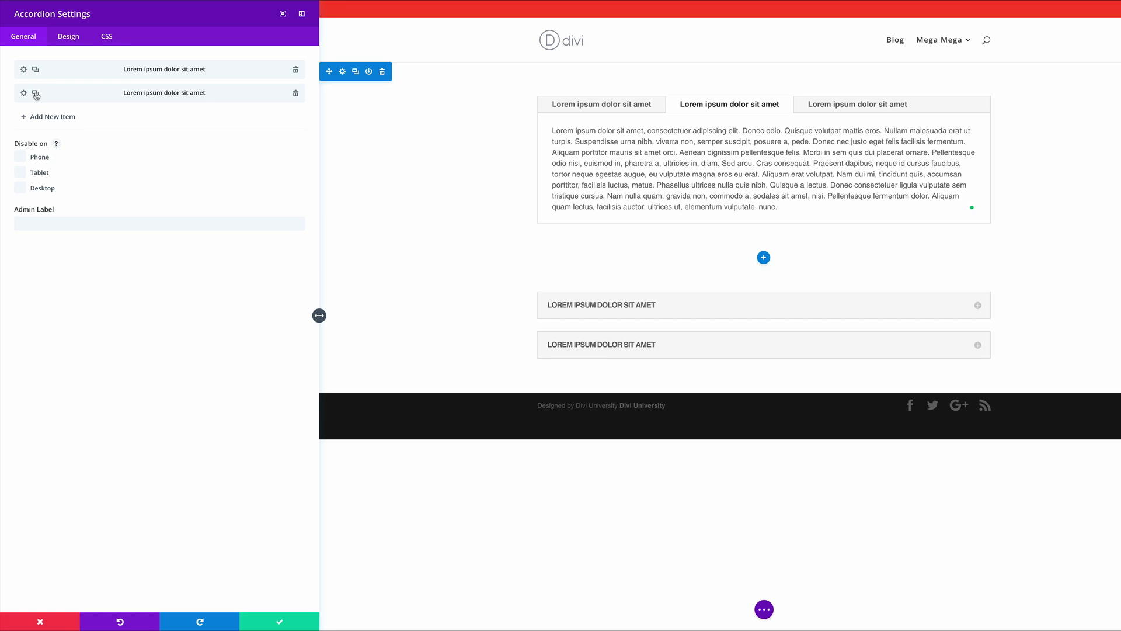
# Duplicate the 'Lorem ipsum dolor sit amet' item, check the last item's settings, and save the Accordion.
pyautogui.click(52, 116)
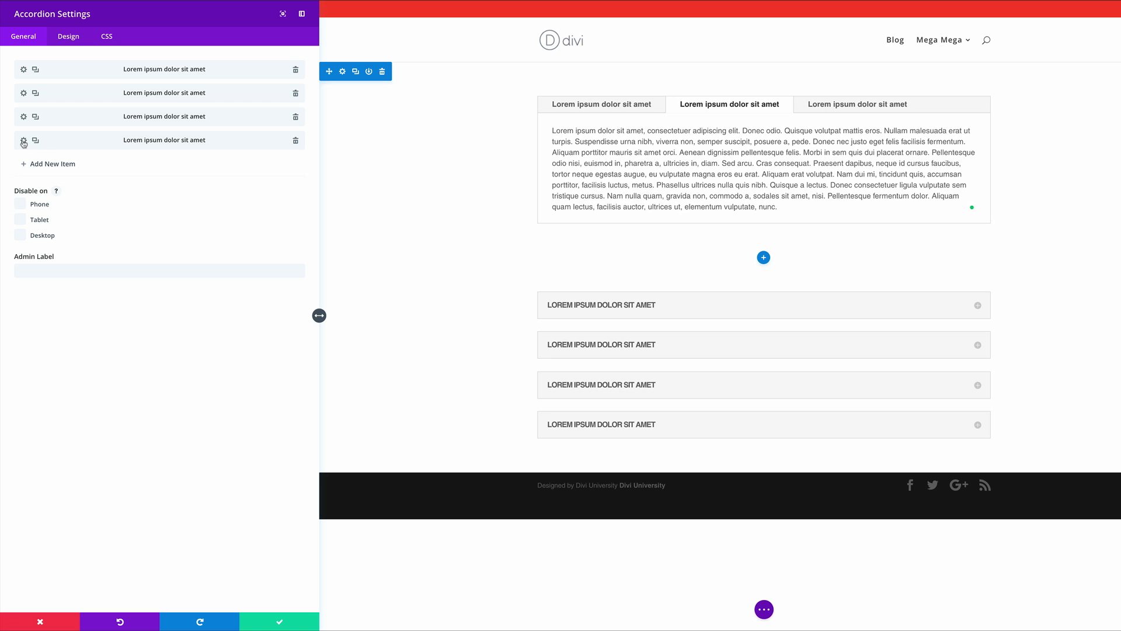
pyautogui.click(23, 140)
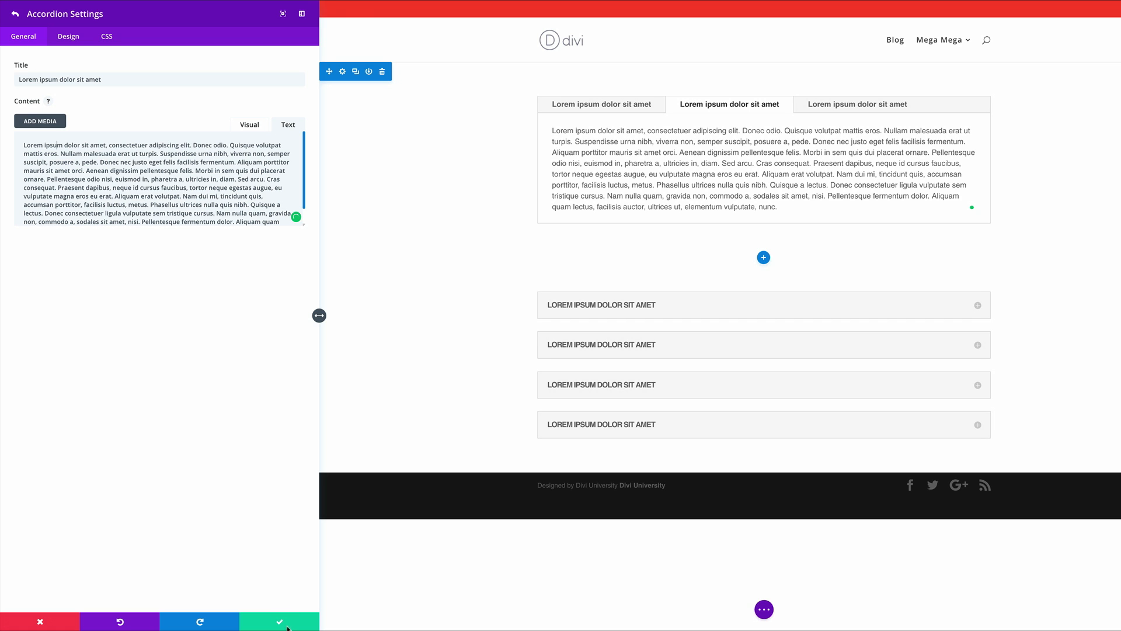
pyautogui.click(278, 620)
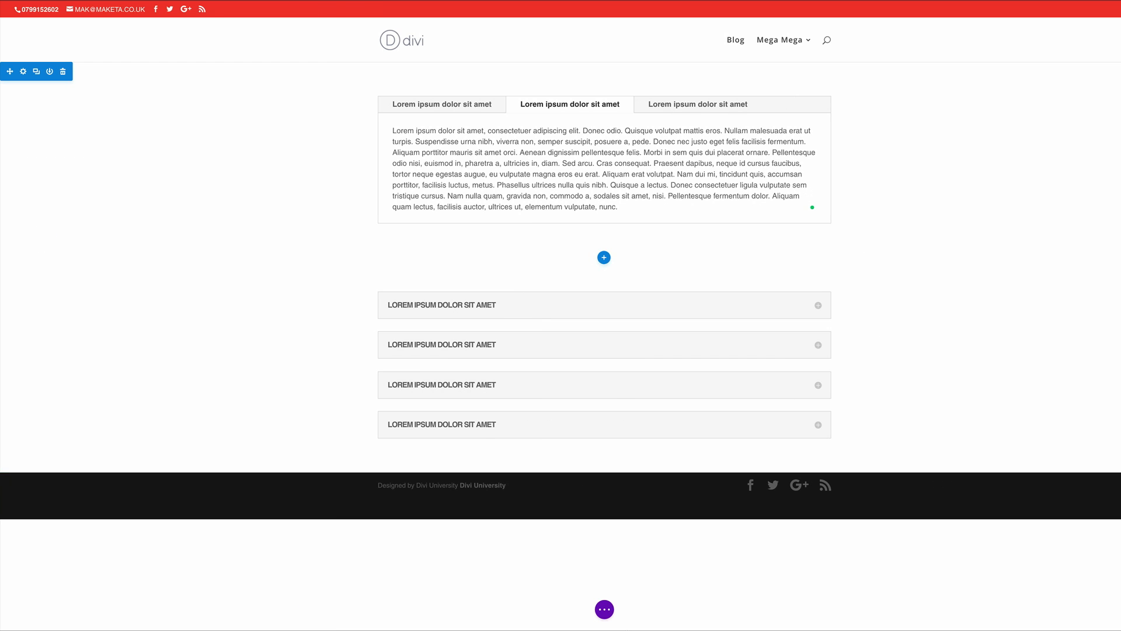
# Publish the tabs page and exit the Visual Builder to the live page.
pyautogui.click(603, 609)
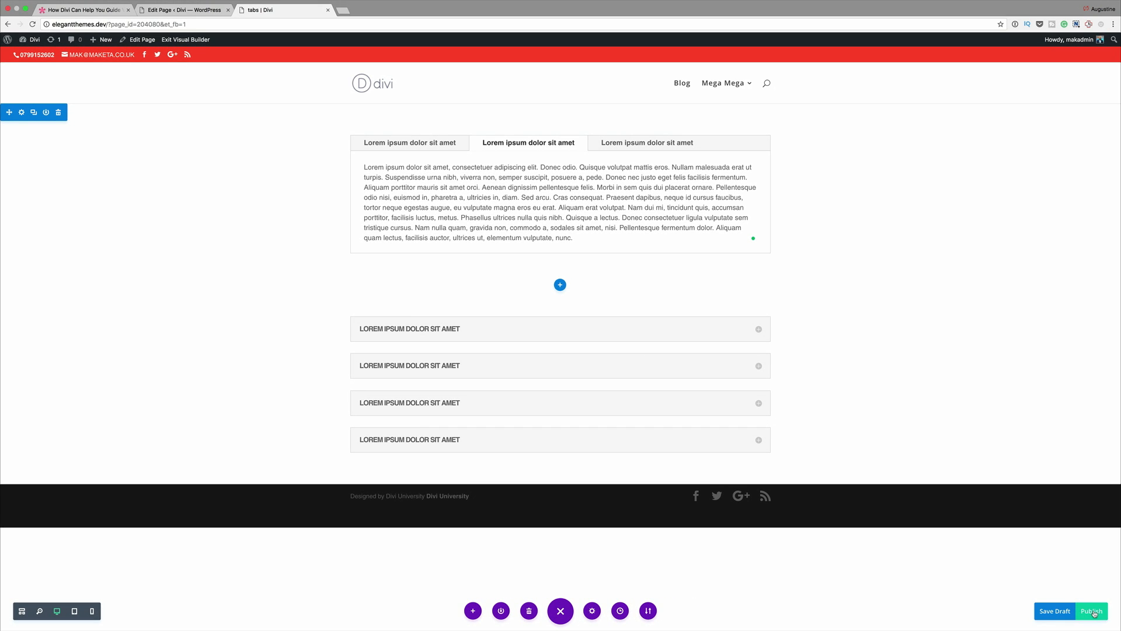
pyautogui.click(1091, 611)
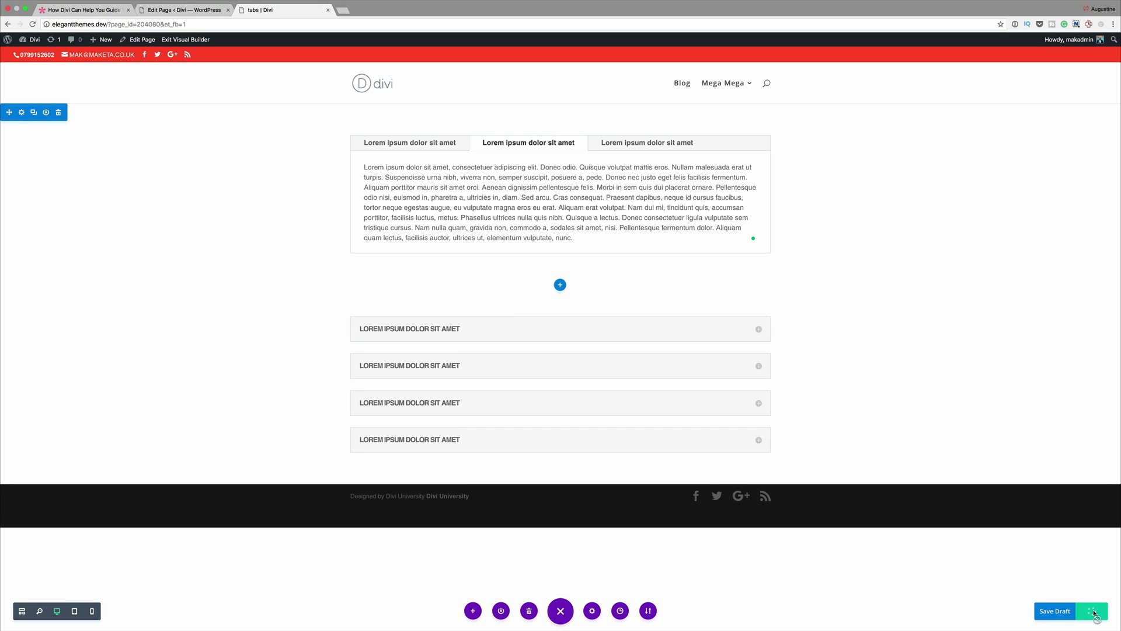
pyautogui.click(185, 39)
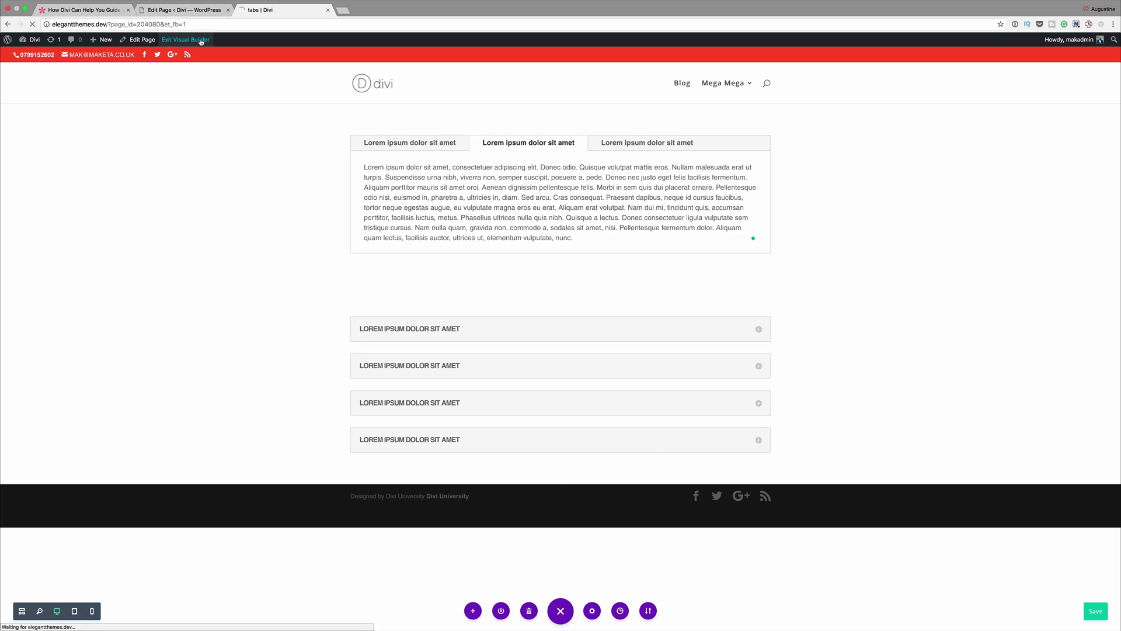
pyautogui.click(185, 39)
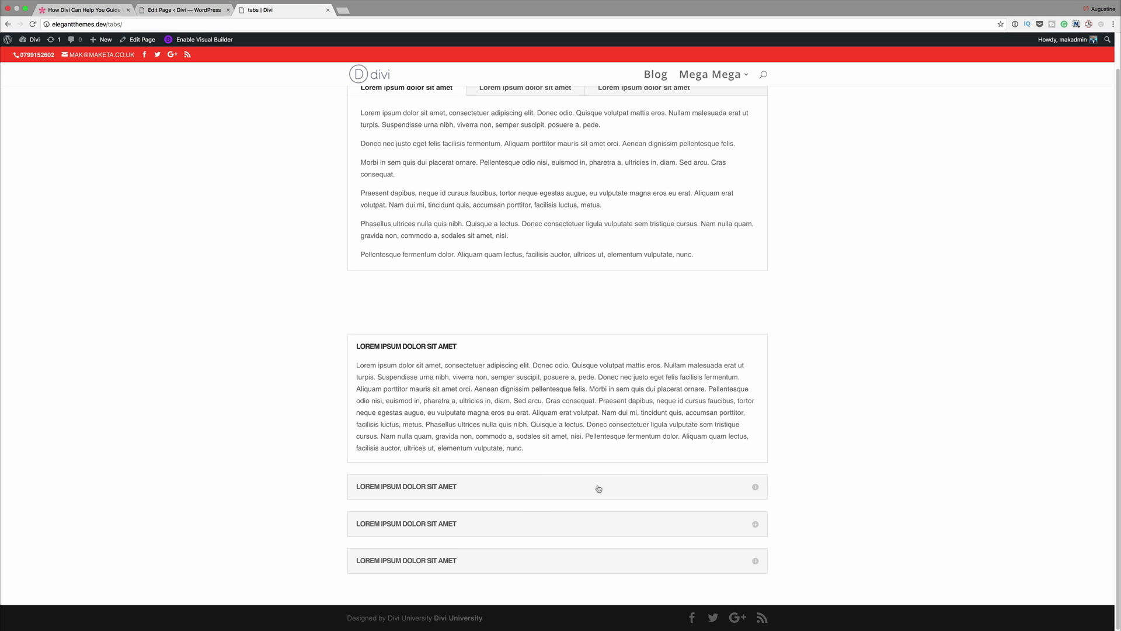
# Expand the second accordion item on the live tabs page.
pyautogui.click(405, 487)
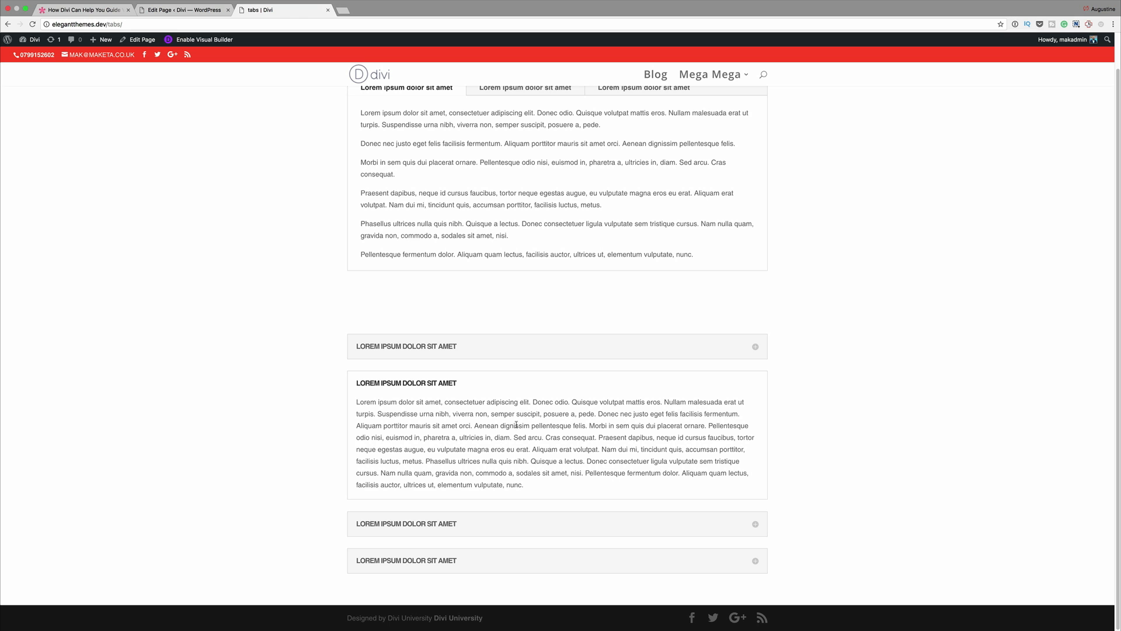
pyautogui.moveTo(544, 524)
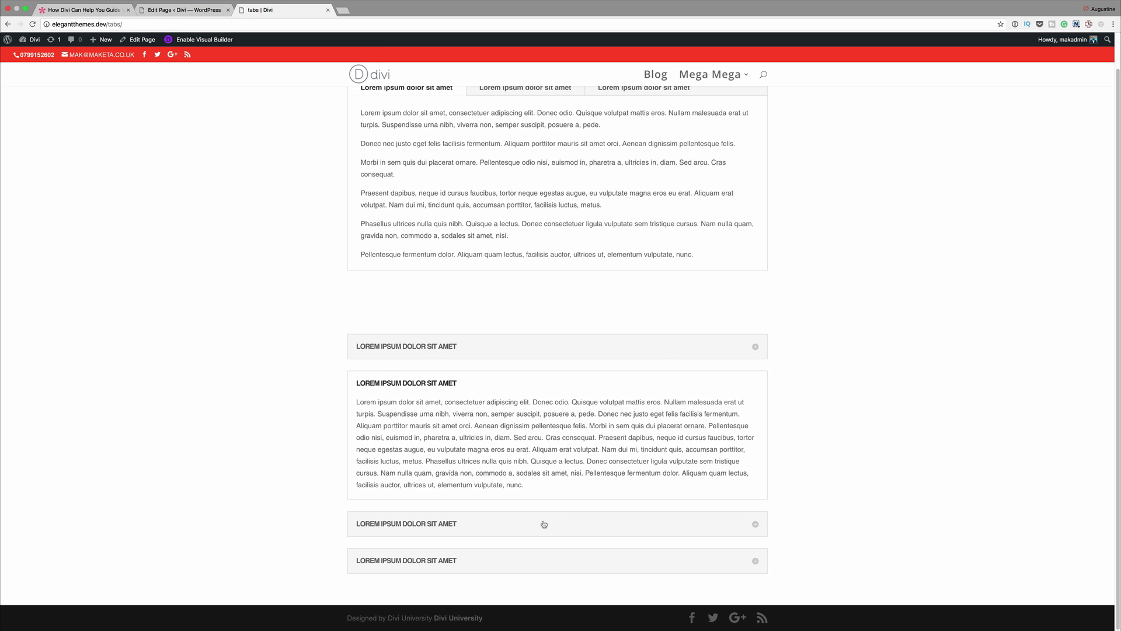